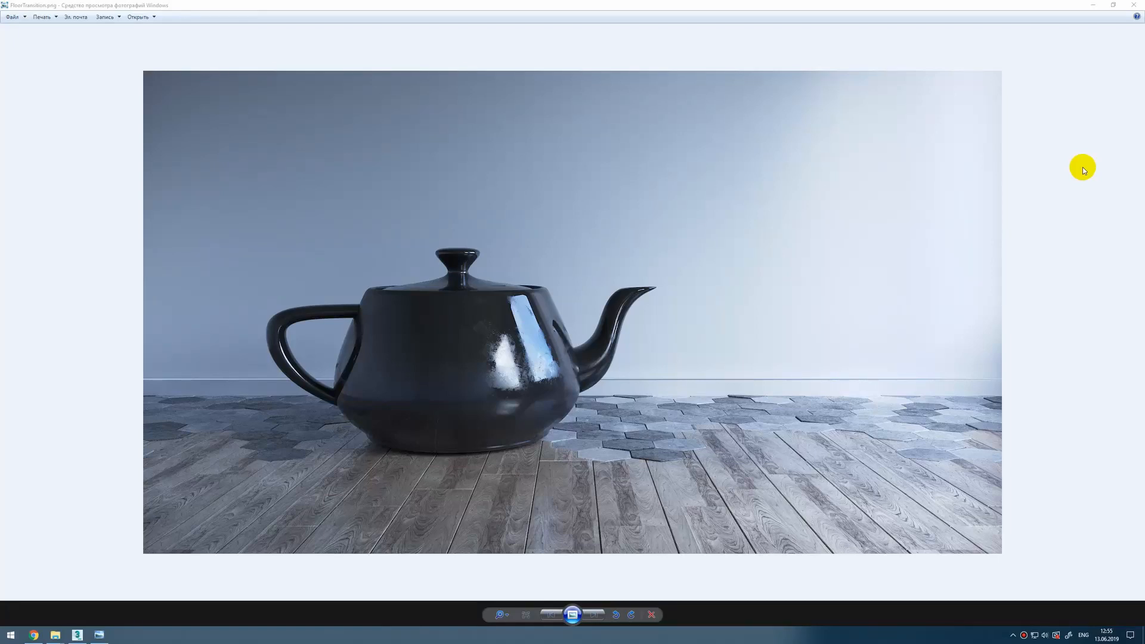
pyautogui.moveTo(1092, 324)
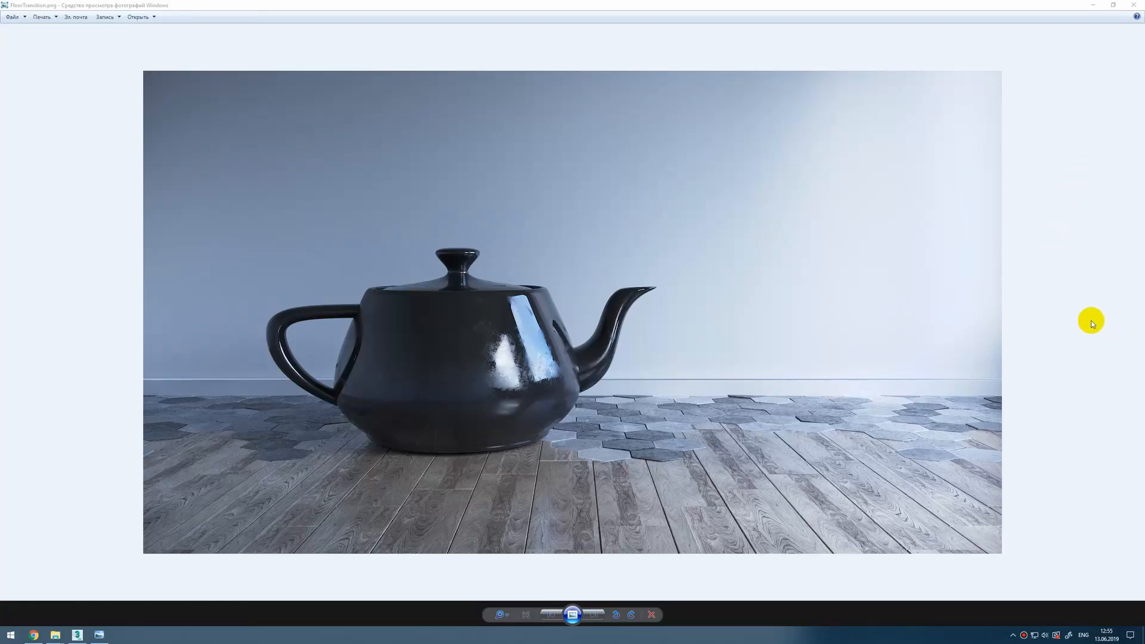
pyautogui.moveTo(692, 434)
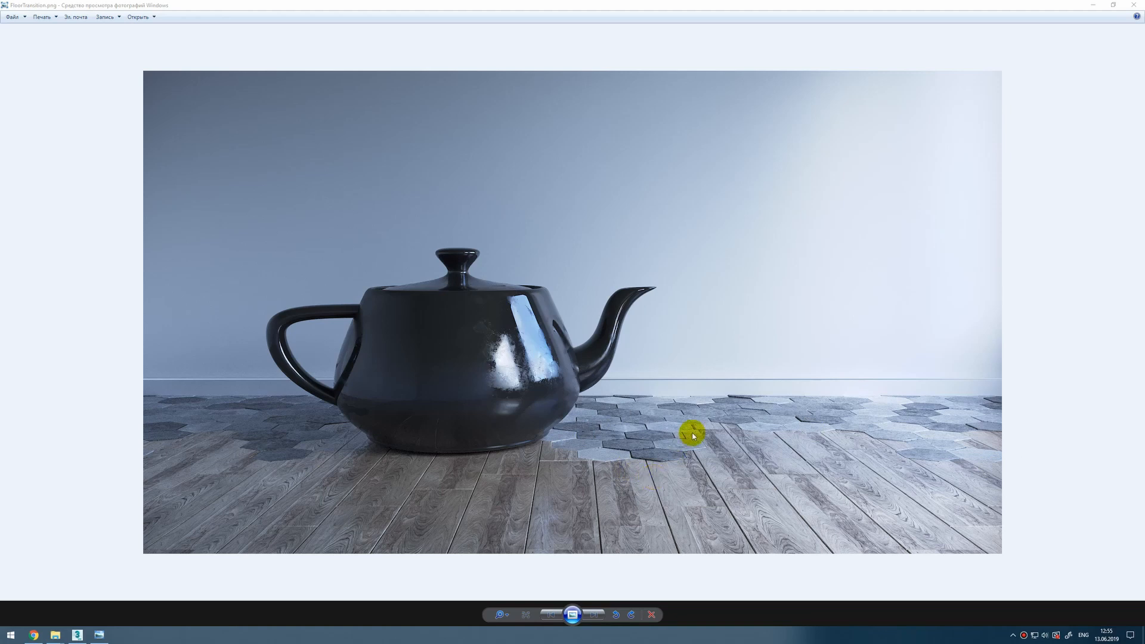
pyautogui.moveTo(323, 601)
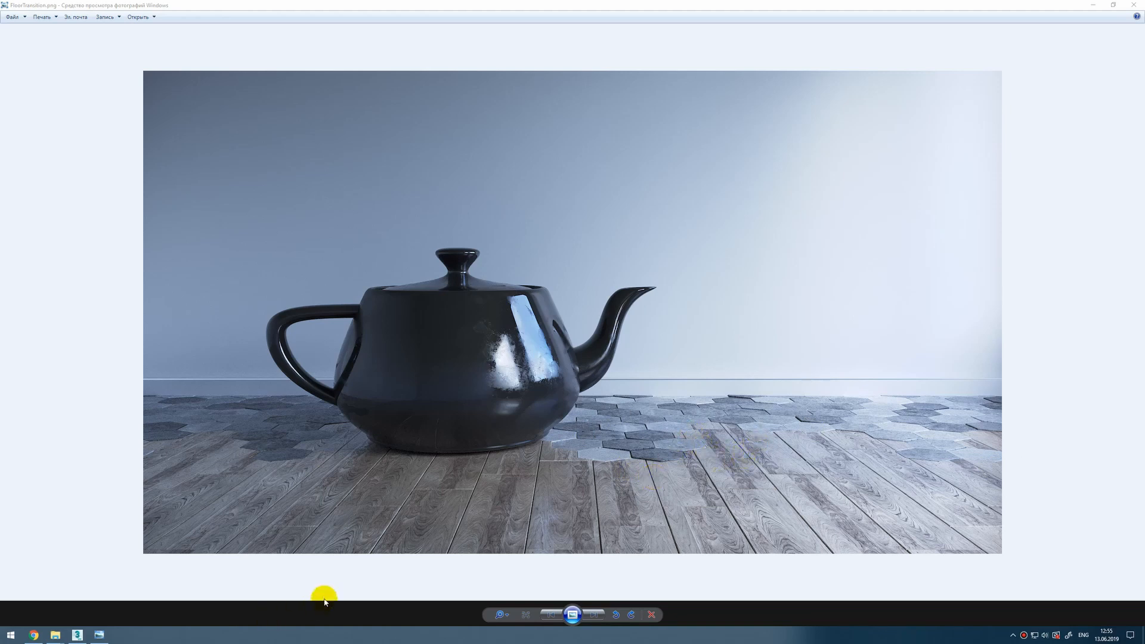
pyautogui.moveTo(310, 585)
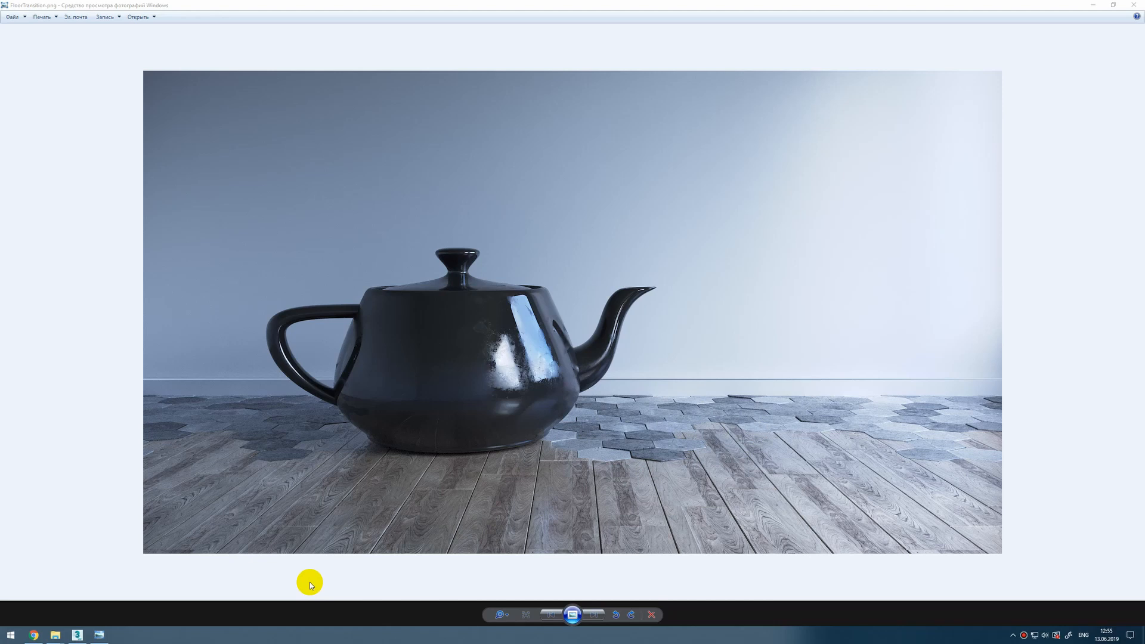
pyautogui.moveTo(106, 629)
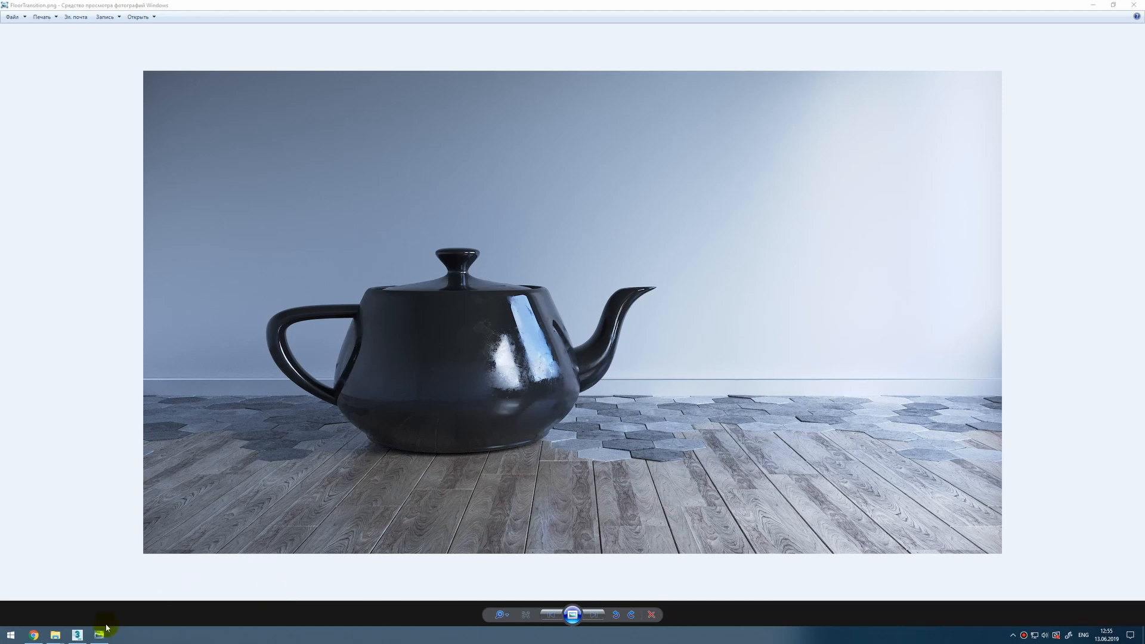
# Create a Box from the viewport quad menu to serve as the room
pyautogui.click(76, 634)
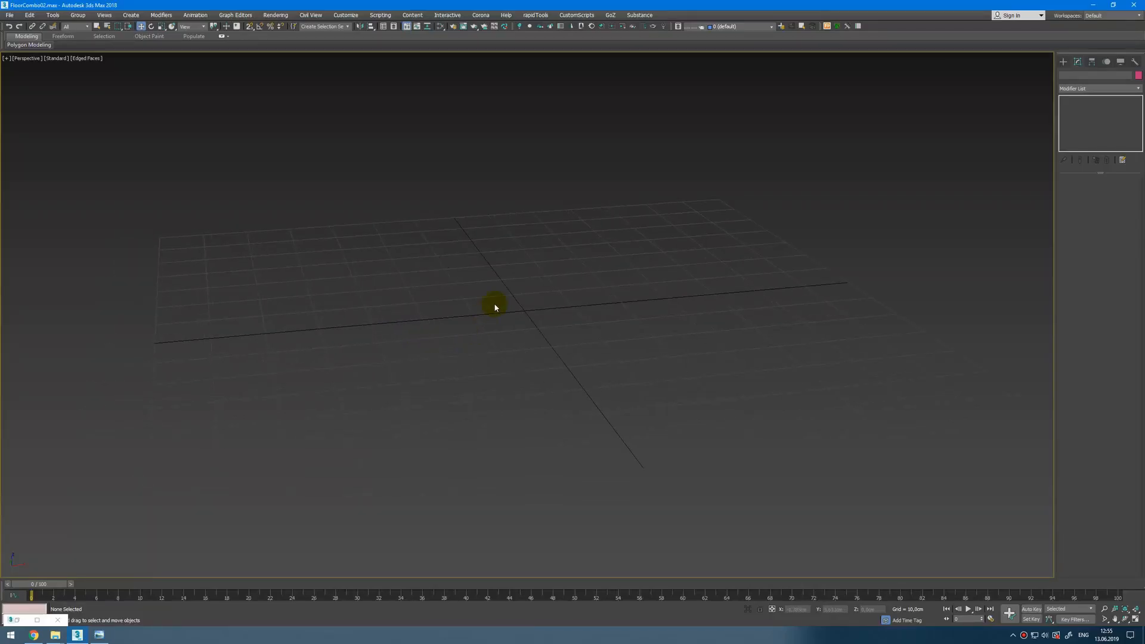
pyautogui.rightClick(494, 306)
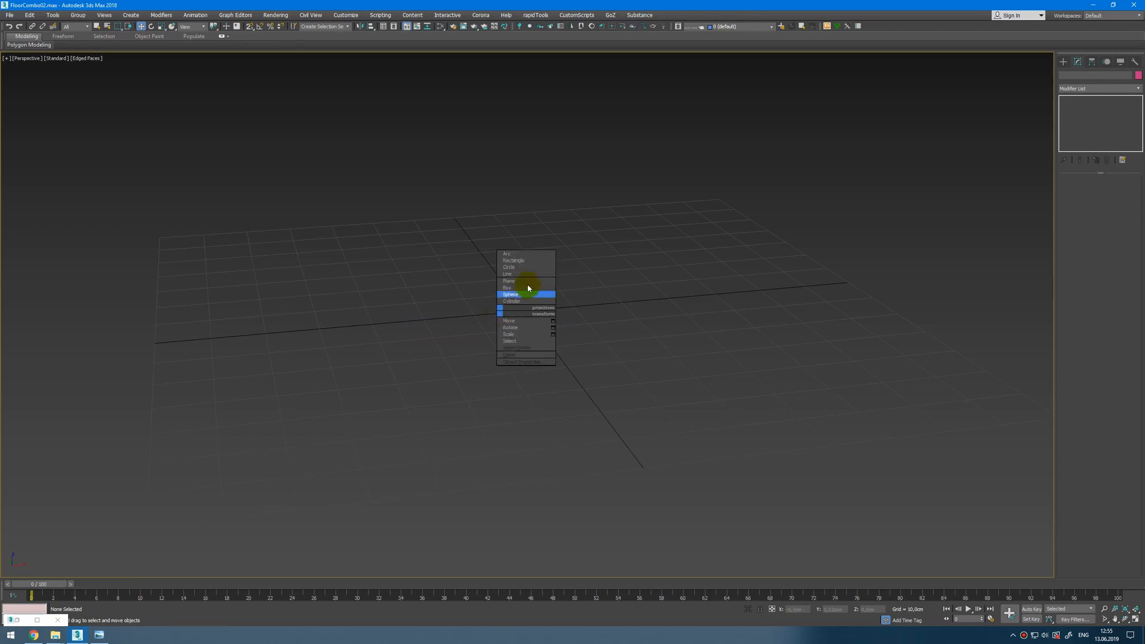
pyautogui.click(507, 287)
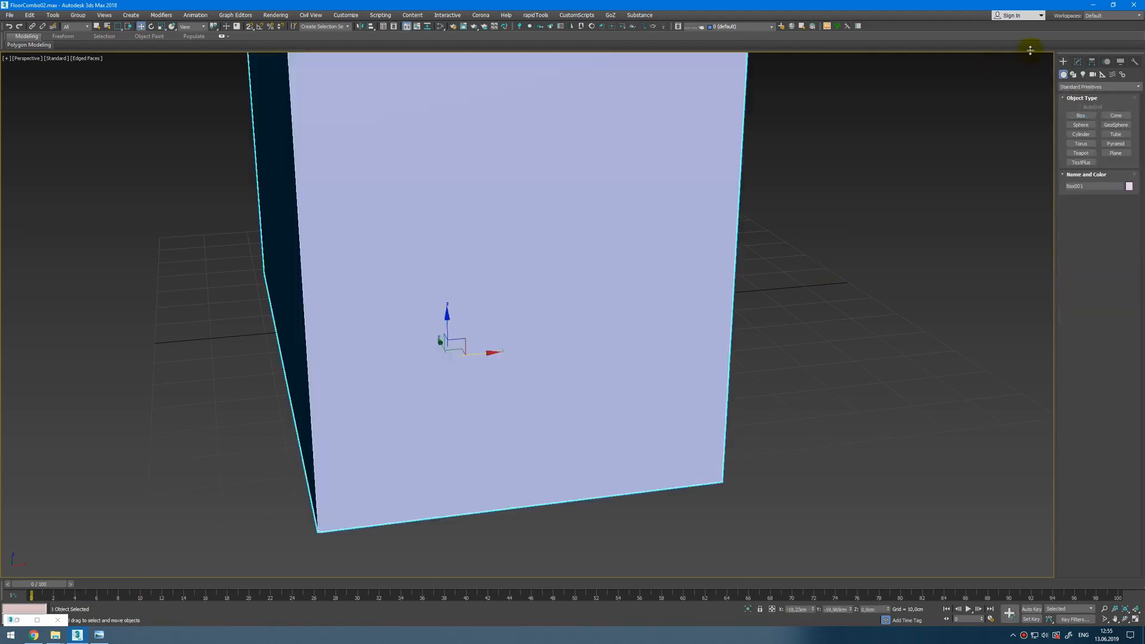
pyautogui.click(1075, 61)
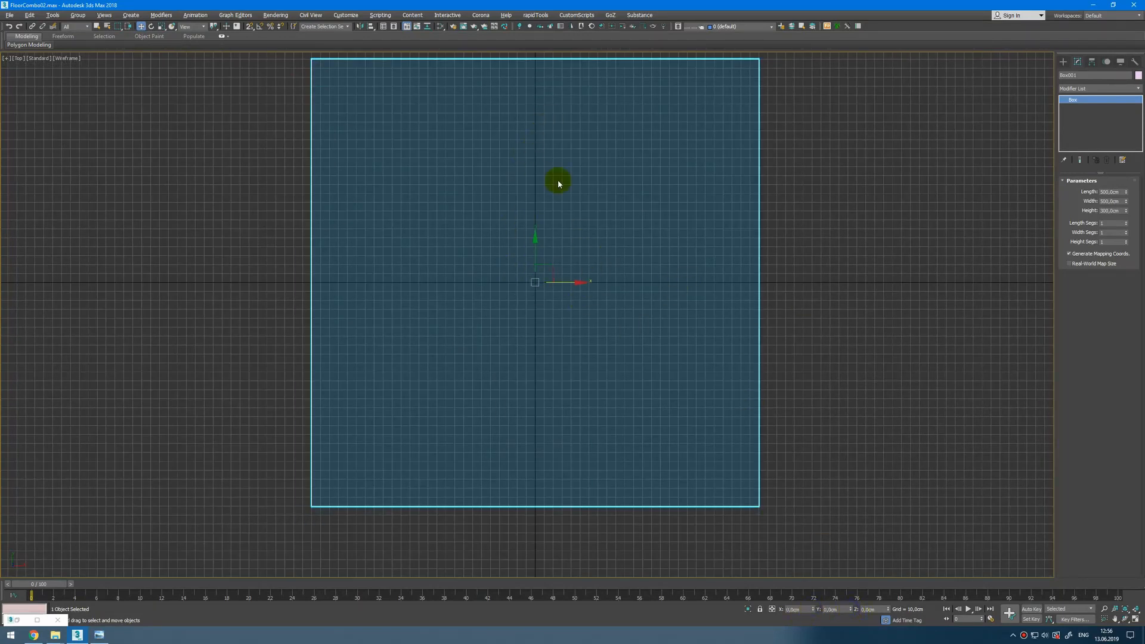
pyautogui.moveTo(545, 28)
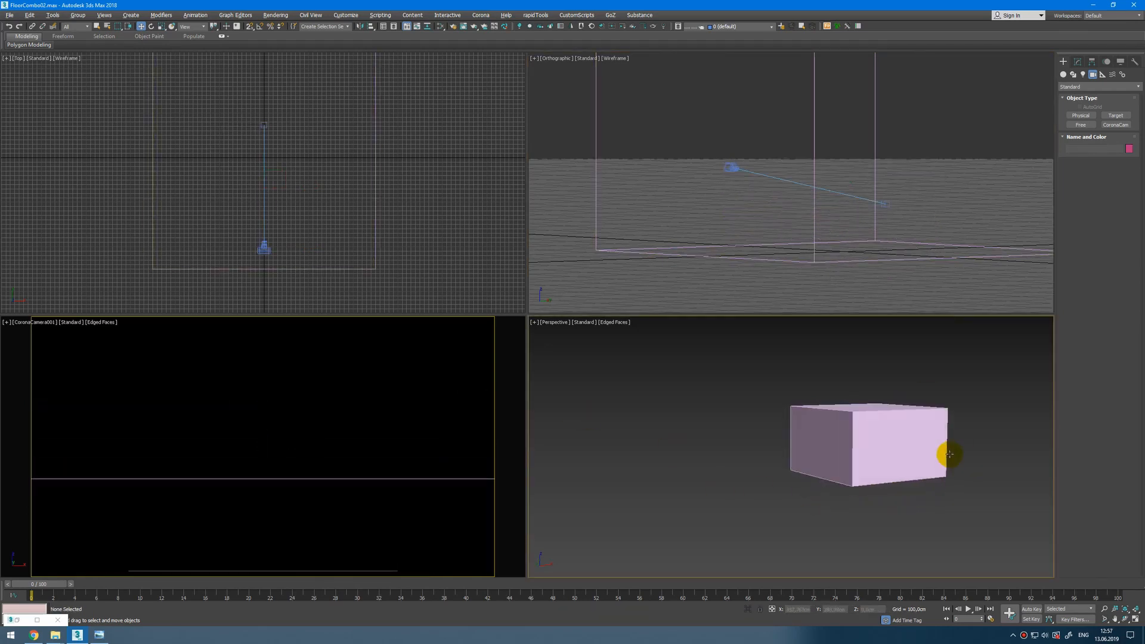
# Detach the room's floor polygon as a clone into Object001 for the plank floor
pyautogui.click(869, 442)
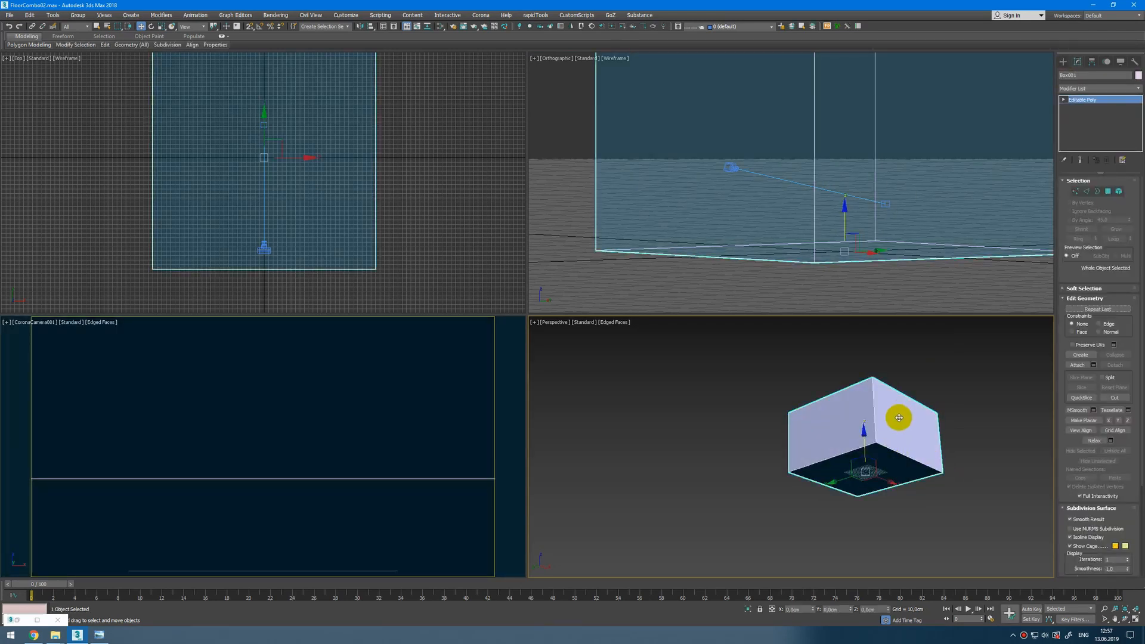
pyautogui.click(1117, 191)
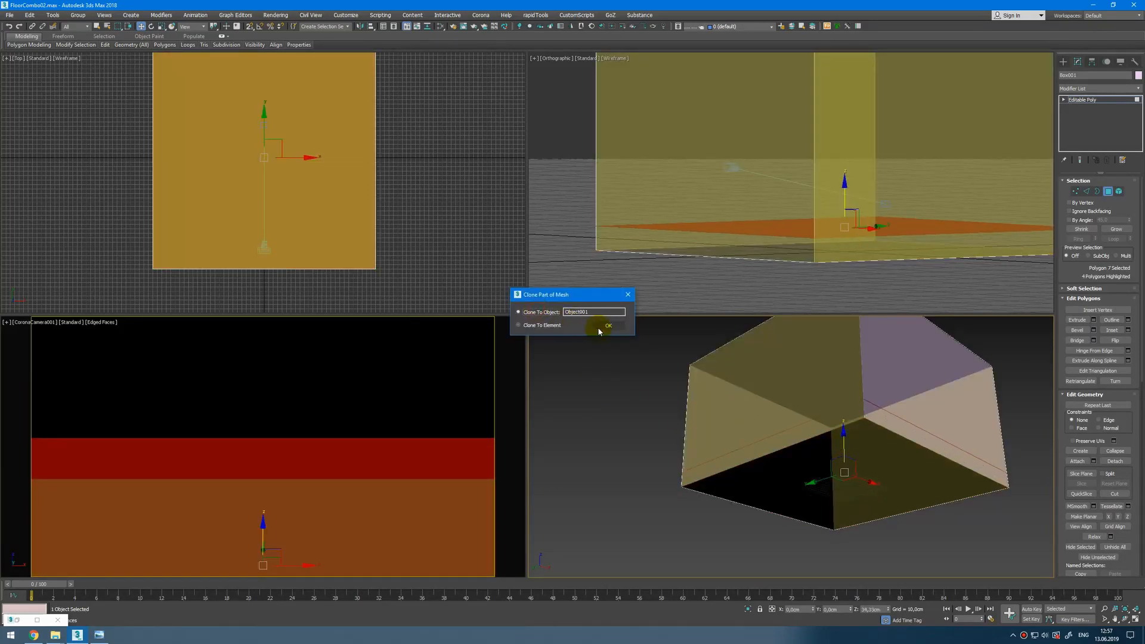
pyautogui.click(608, 324)
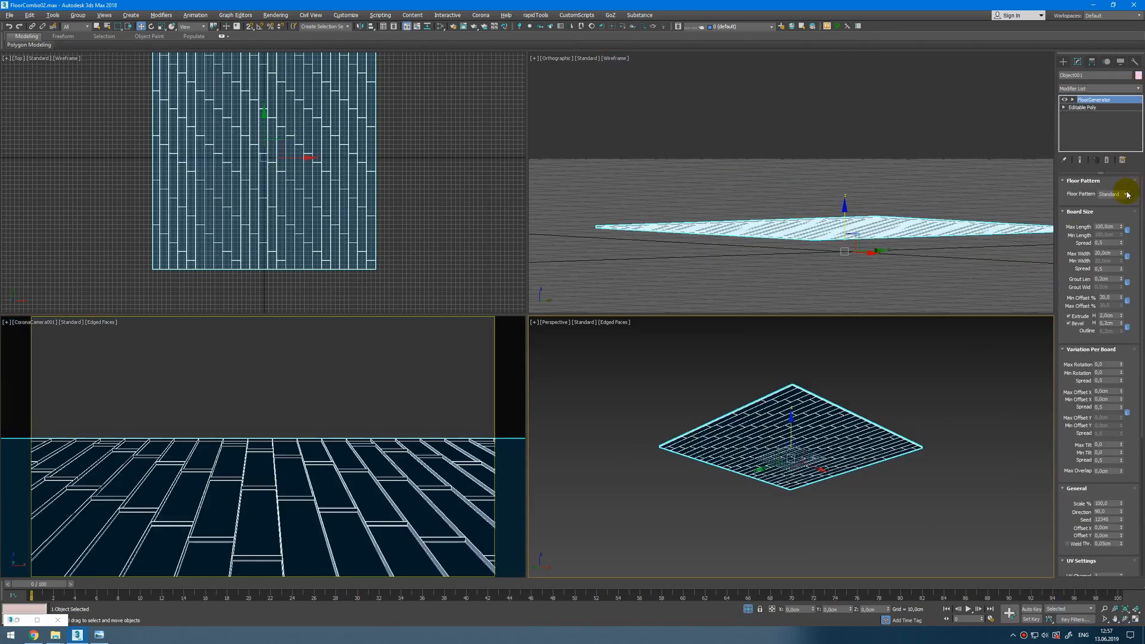
# Switch the floor pattern to Hexagon and draw an NGon spline, then reopen the floor's poly settings
pyautogui.click(1109, 193)
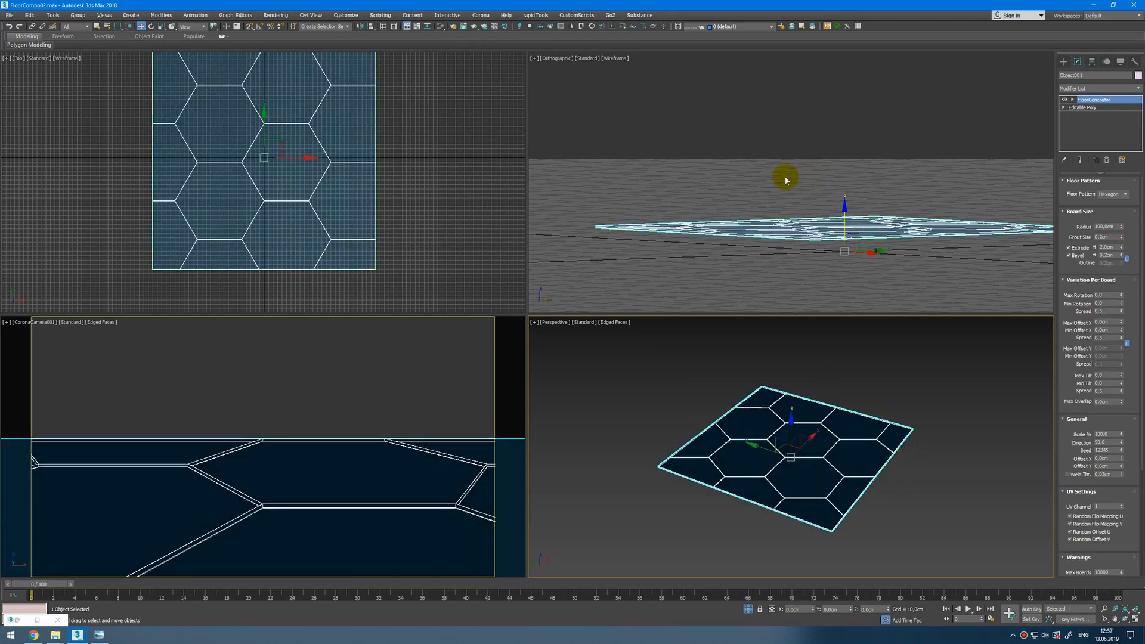
pyautogui.click(1063, 61)
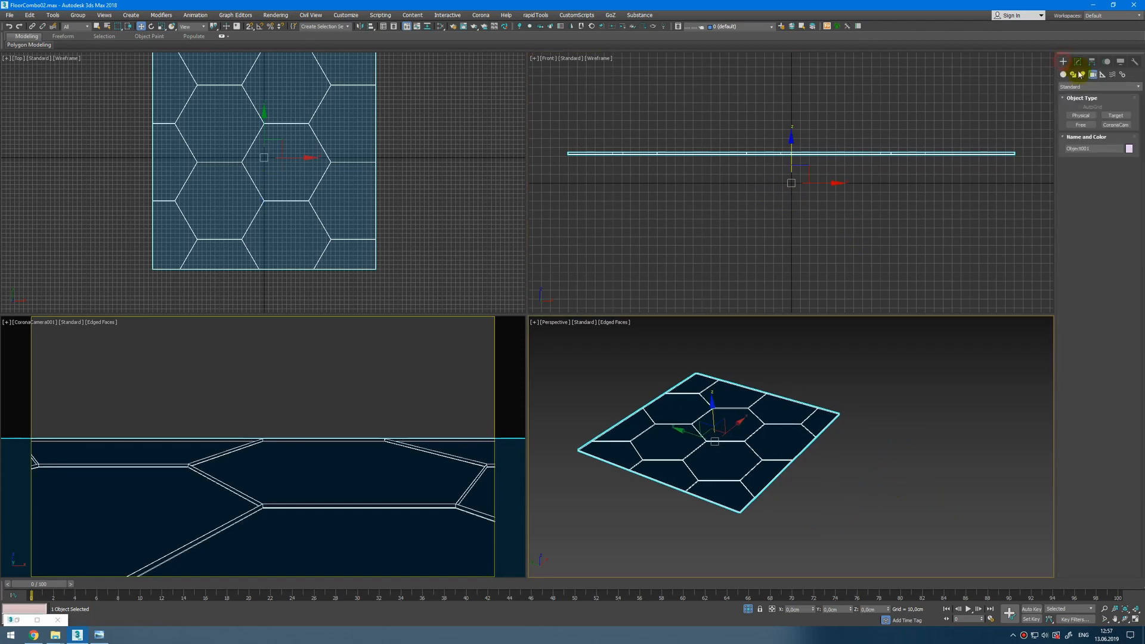
pyautogui.click(1073, 74)
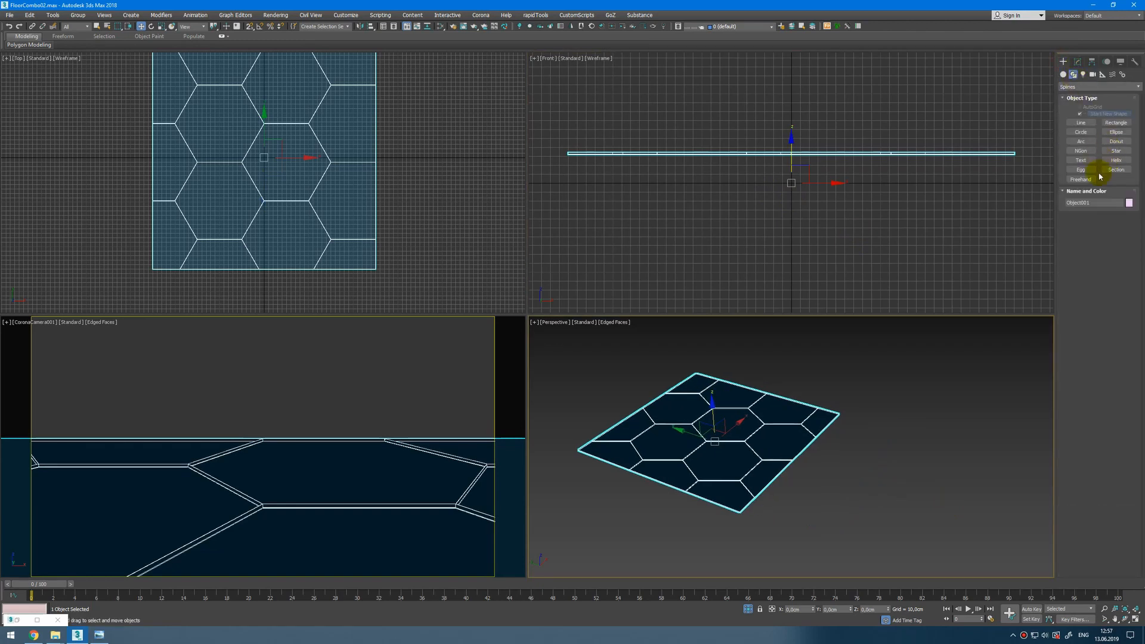
pyautogui.click(1081, 151)
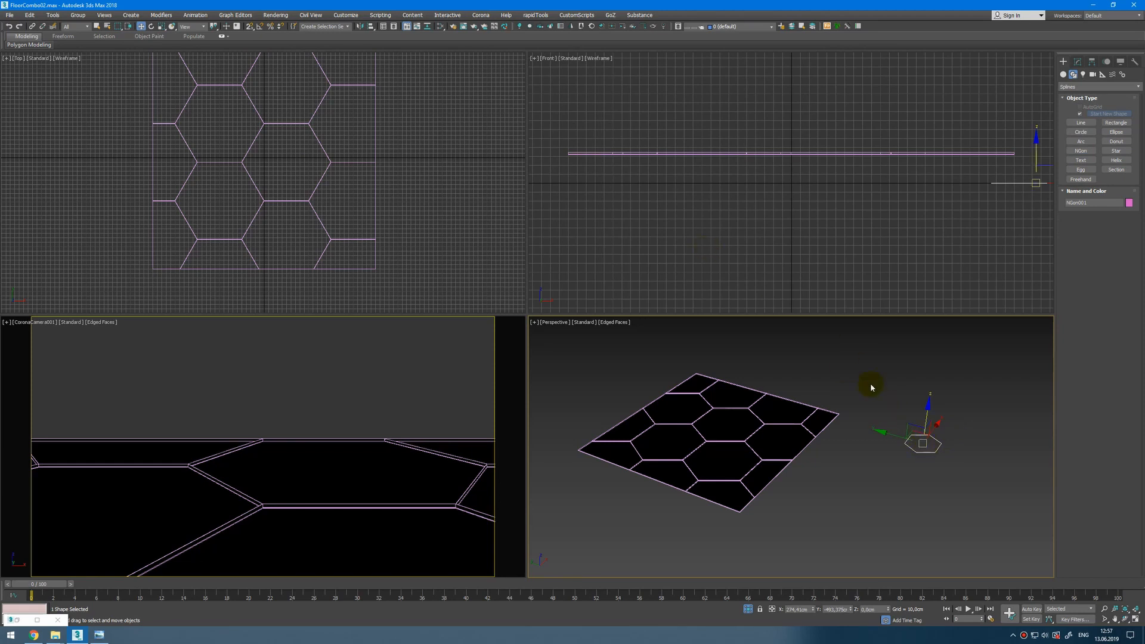
pyautogui.click(808, 435)
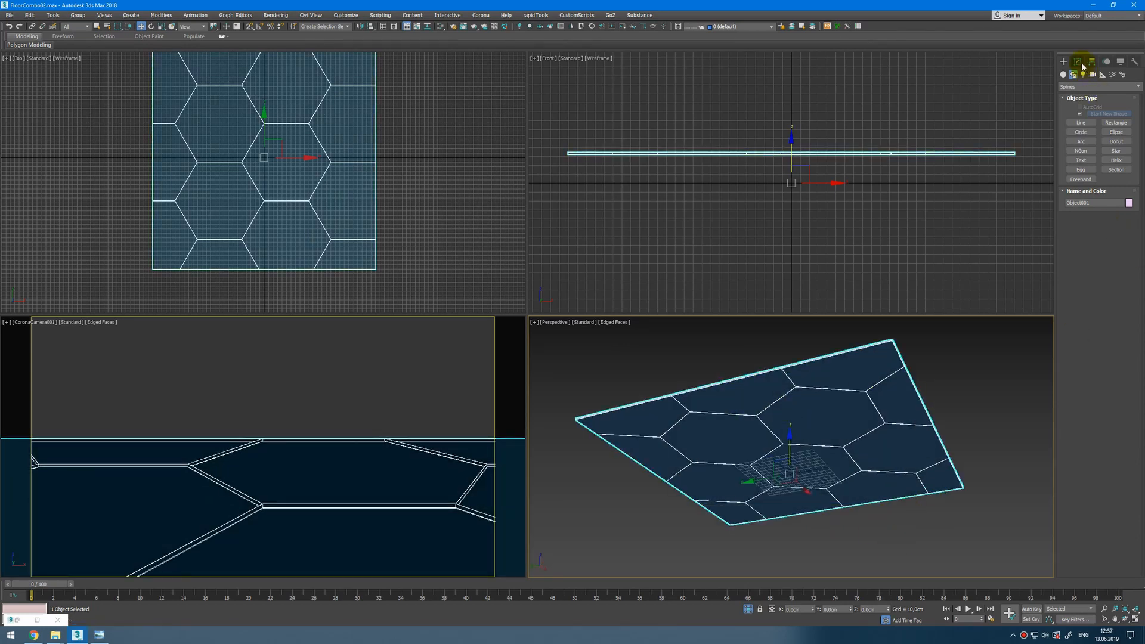
pyautogui.click(1075, 60)
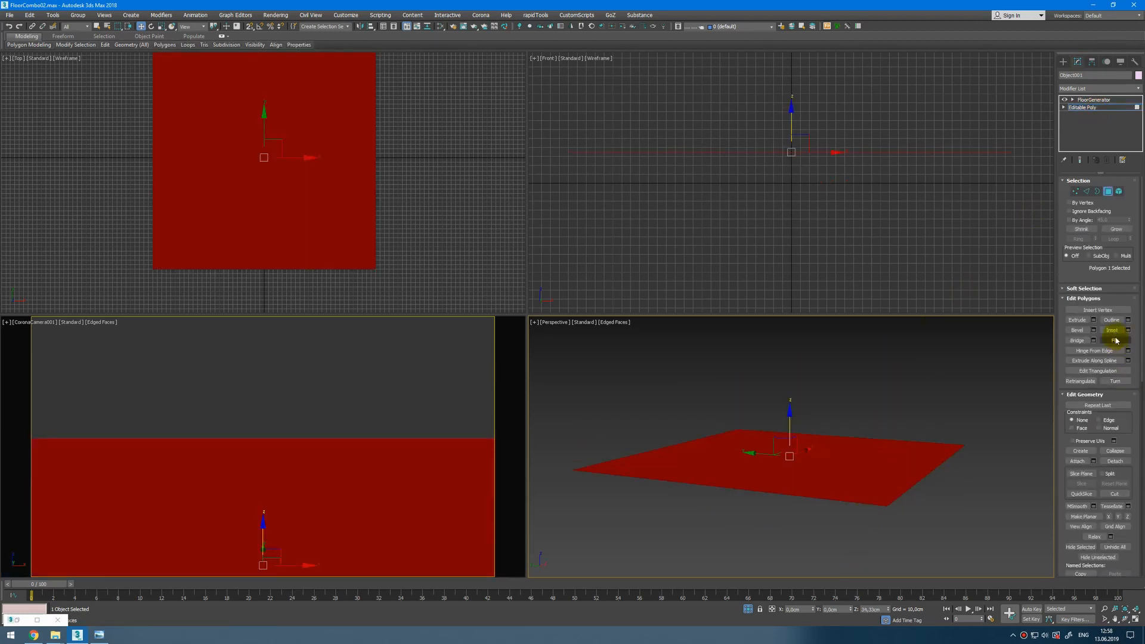
# Toggle the FloorGenerator modifier so the room box shows again beside the floor
pyautogui.click(1093, 99)
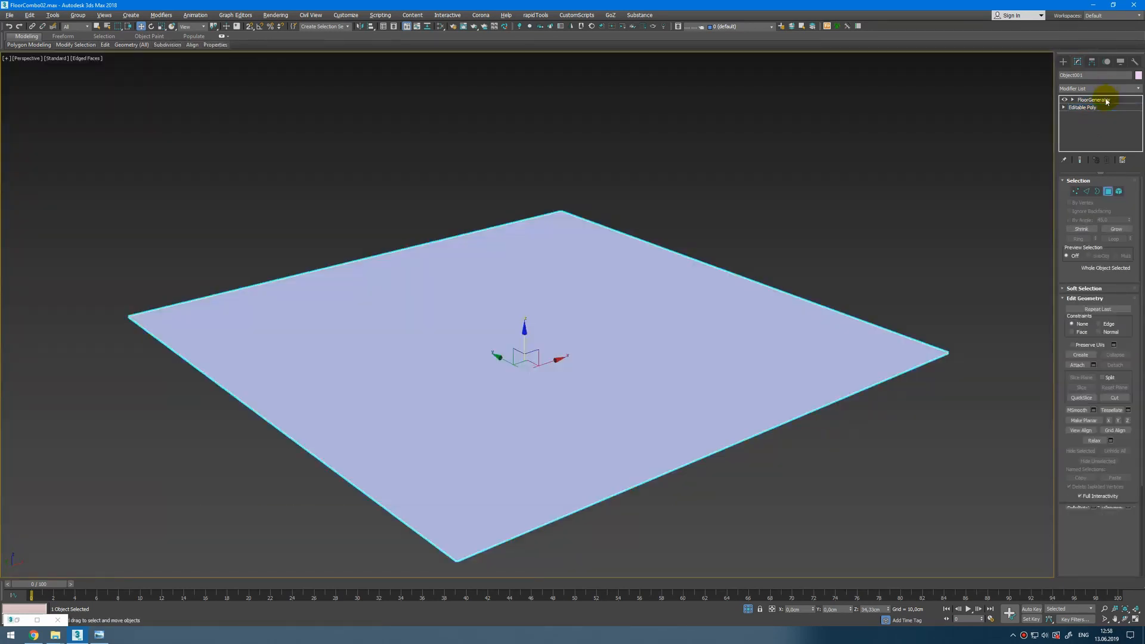
pyautogui.click(1094, 99)
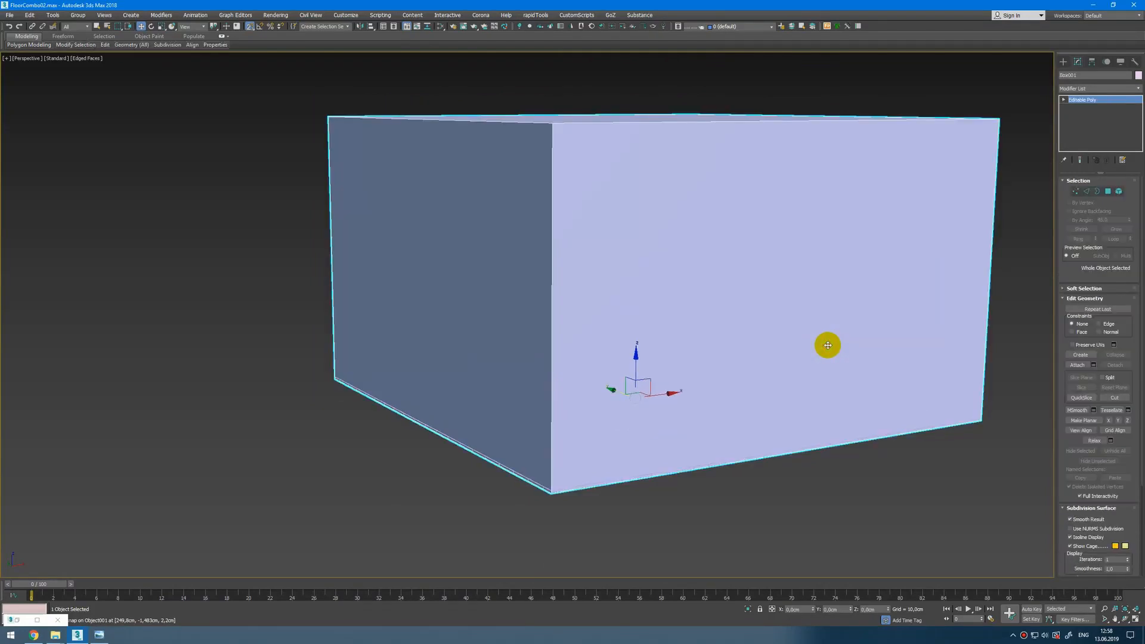
# Connect the selected wall edges to add vertical segments for the window openings
pyautogui.click(1108, 191)
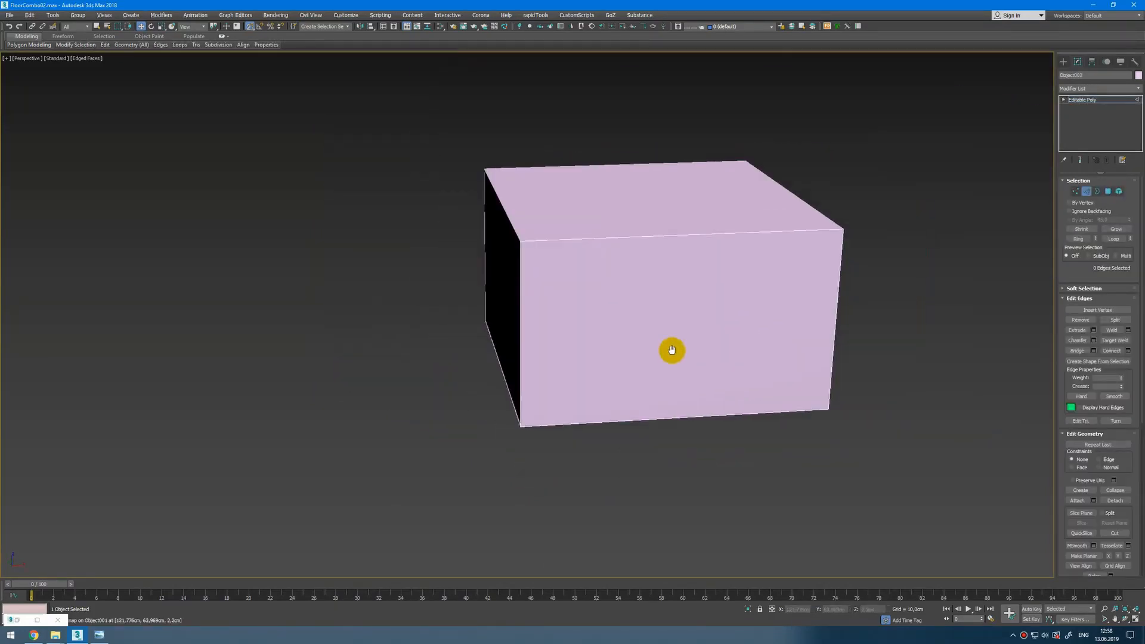
pyautogui.click(1110, 351)
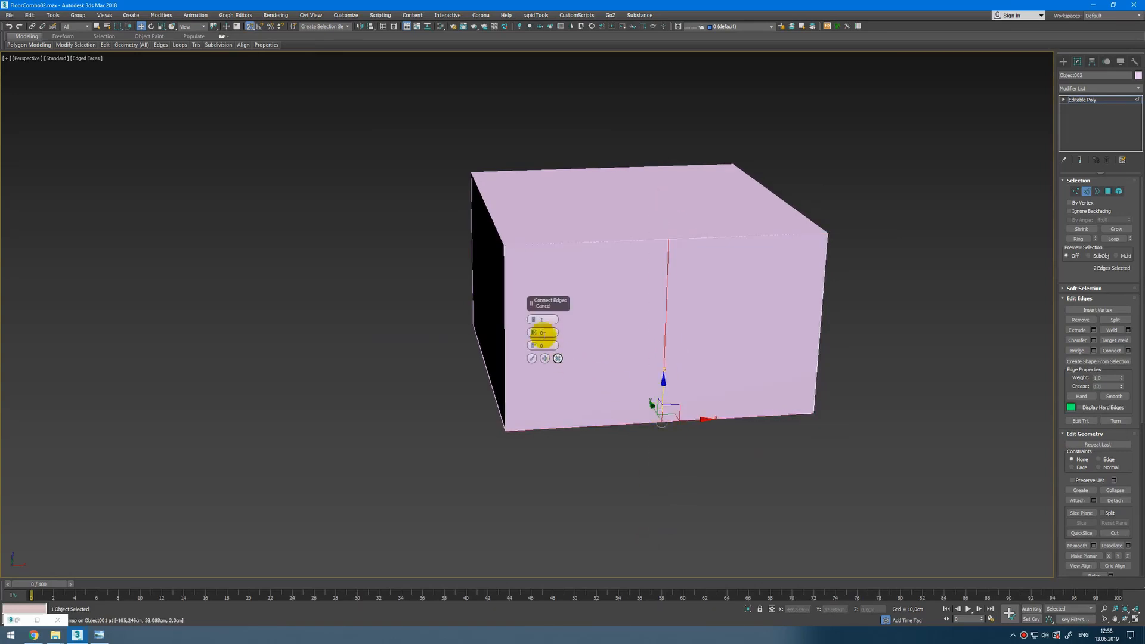
pyautogui.click(544, 357)
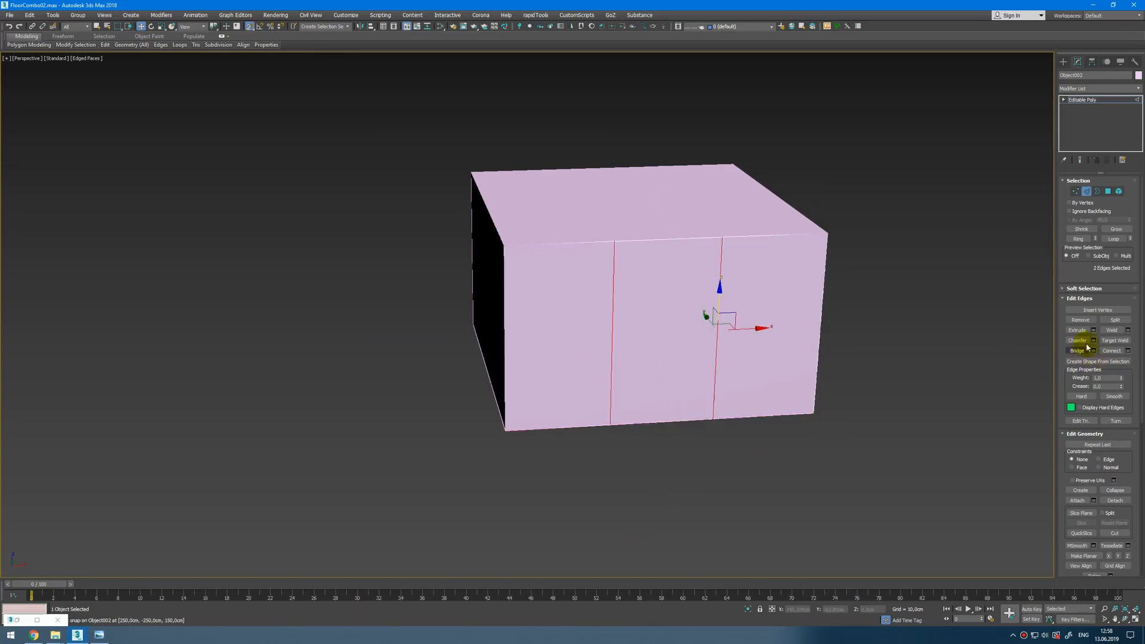
pyautogui.click(1094, 340)
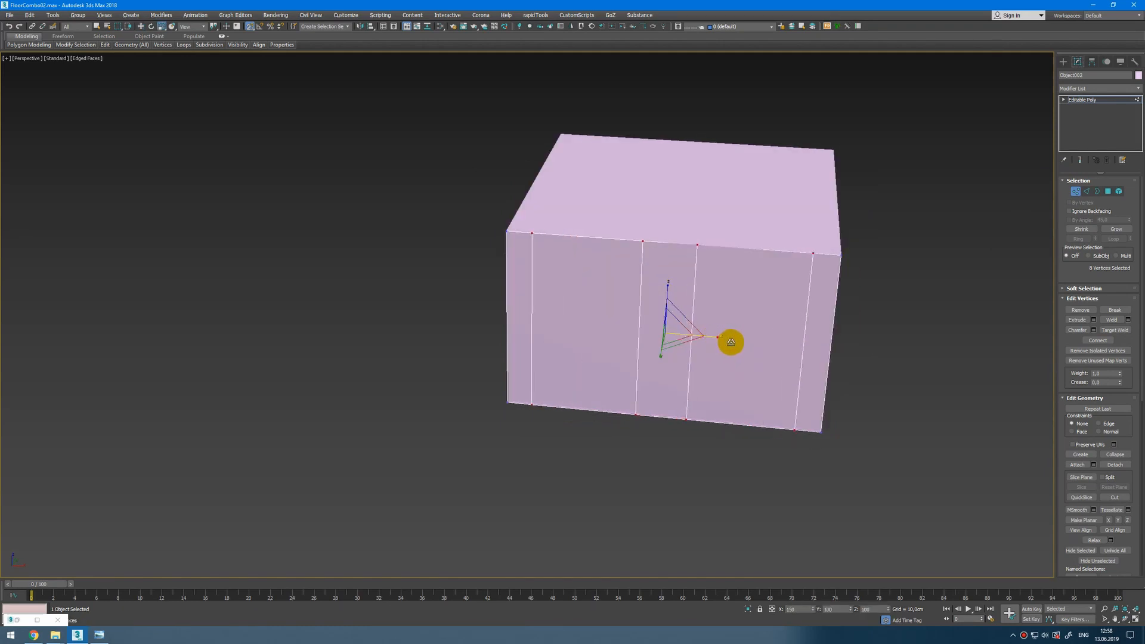
# Connect edges again to add horizontal loops completing the window frame cuts
pyautogui.click(1087, 191)
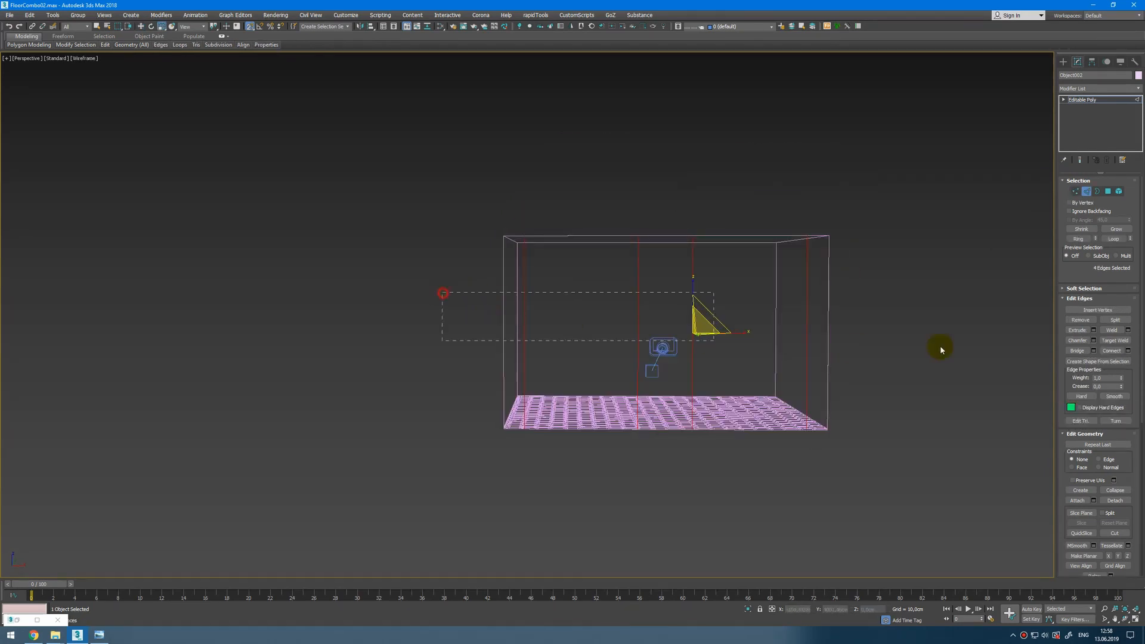
pyautogui.click(1110, 350)
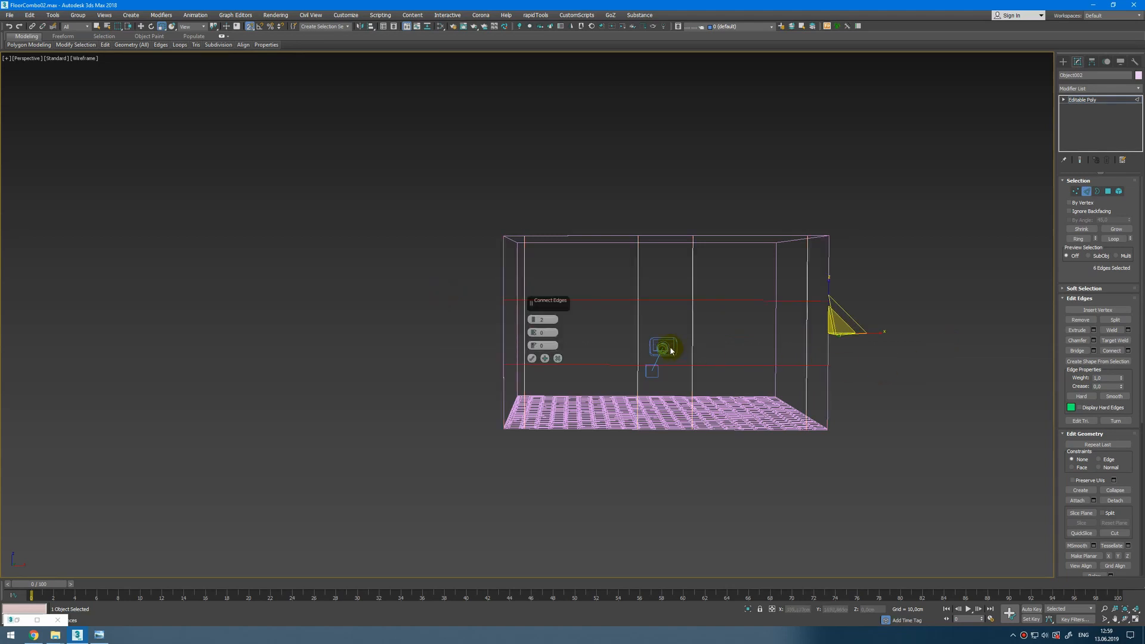
pyautogui.click(531, 358)
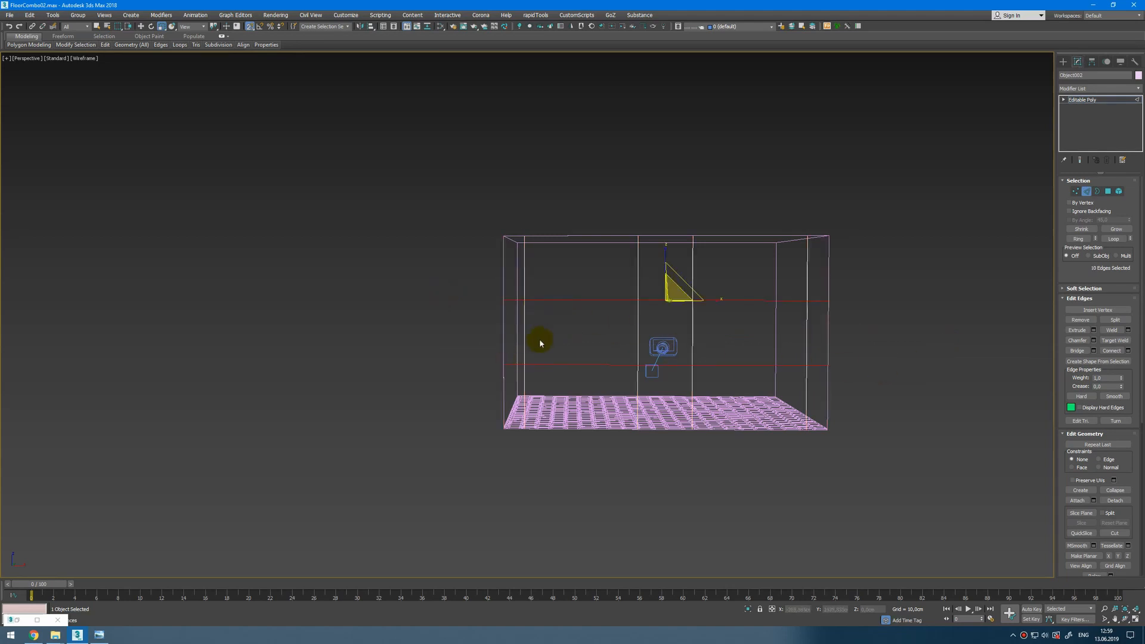
pyautogui.click(1075, 191)
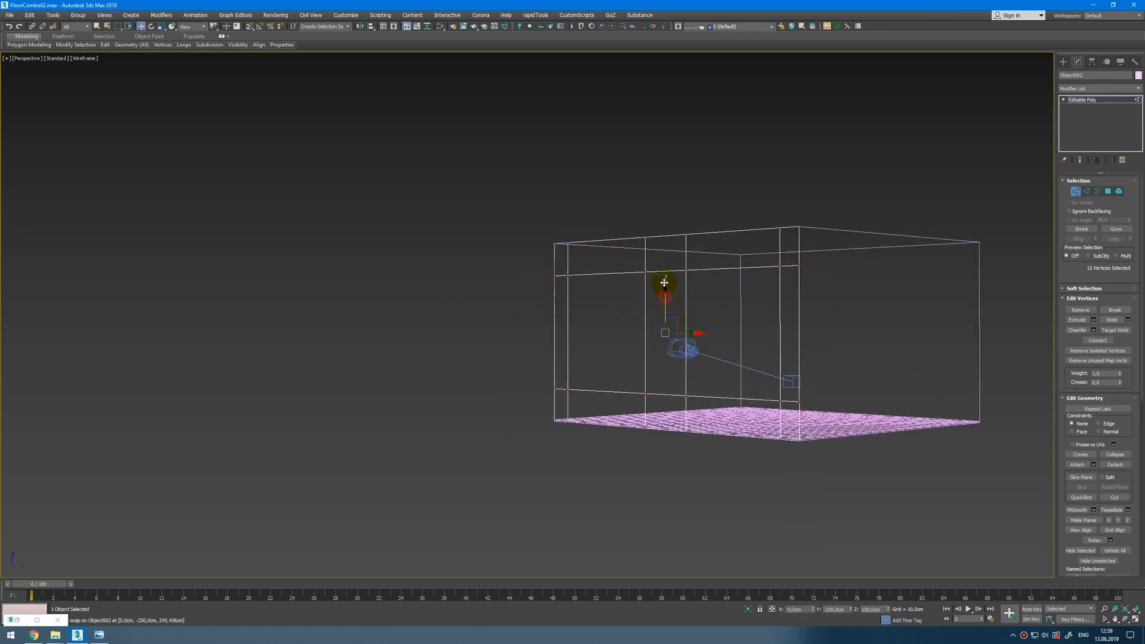
pyautogui.click(1108, 191)
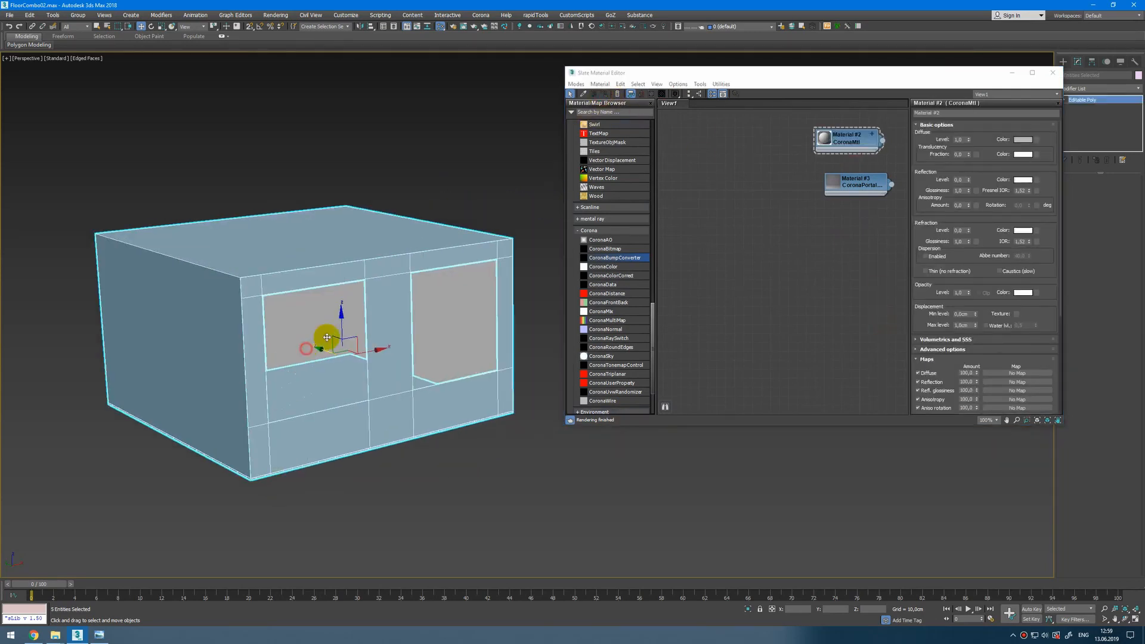
# Select the window panes, use the selection centre and group the objects together
pyautogui.click(856, 182)
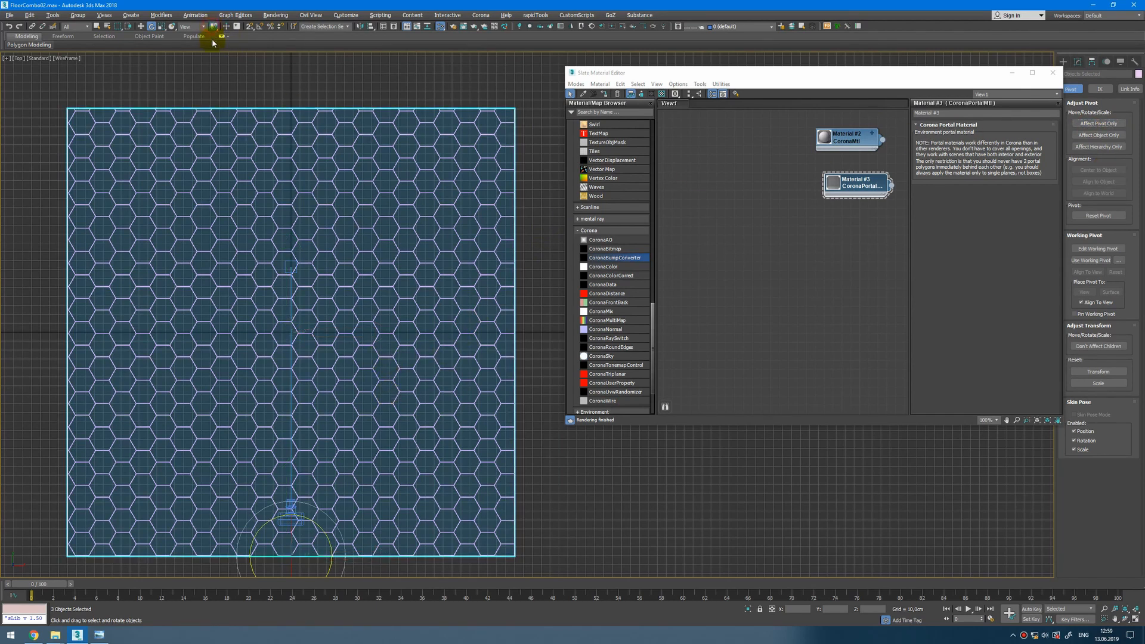
pyautogui.click(214, 26)
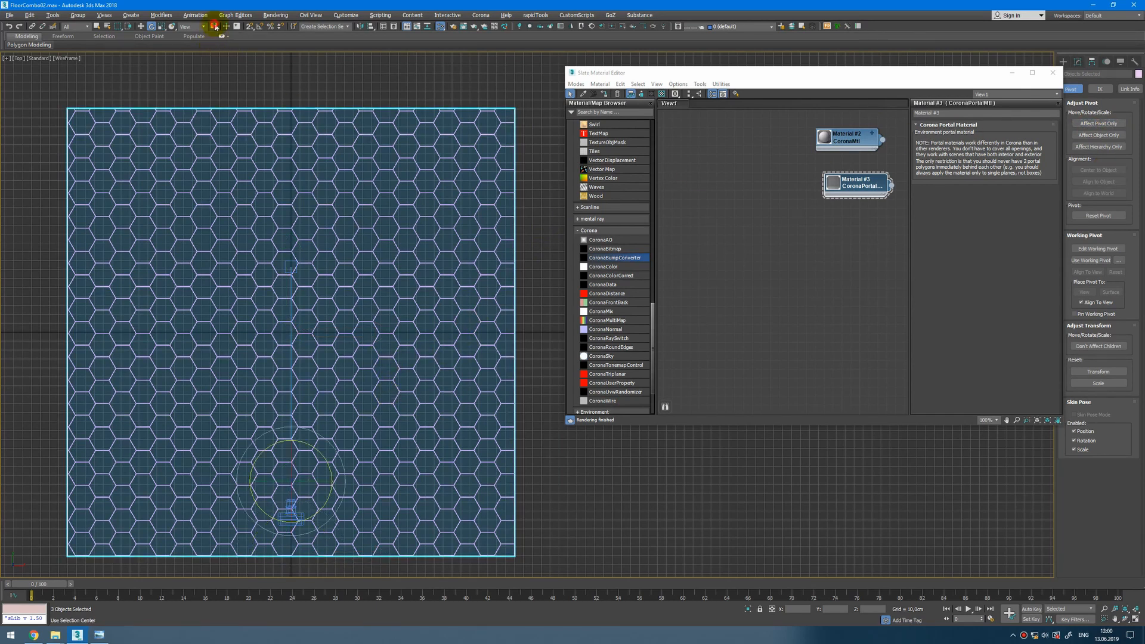
pyautogui.click(77, 14)
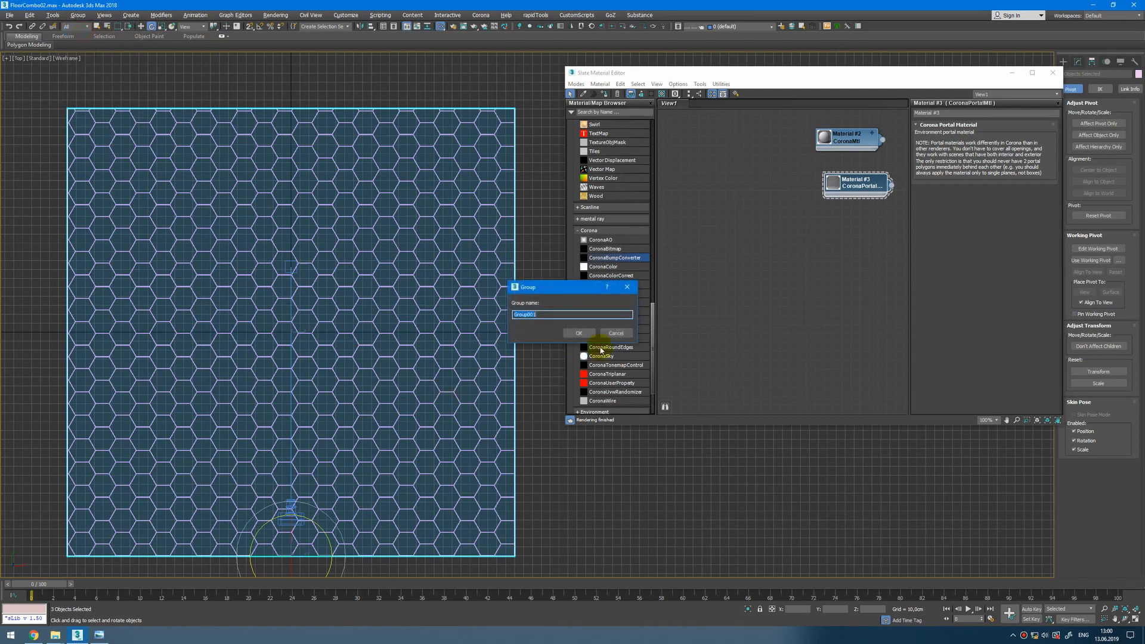
pyautogui.click(579, 333)
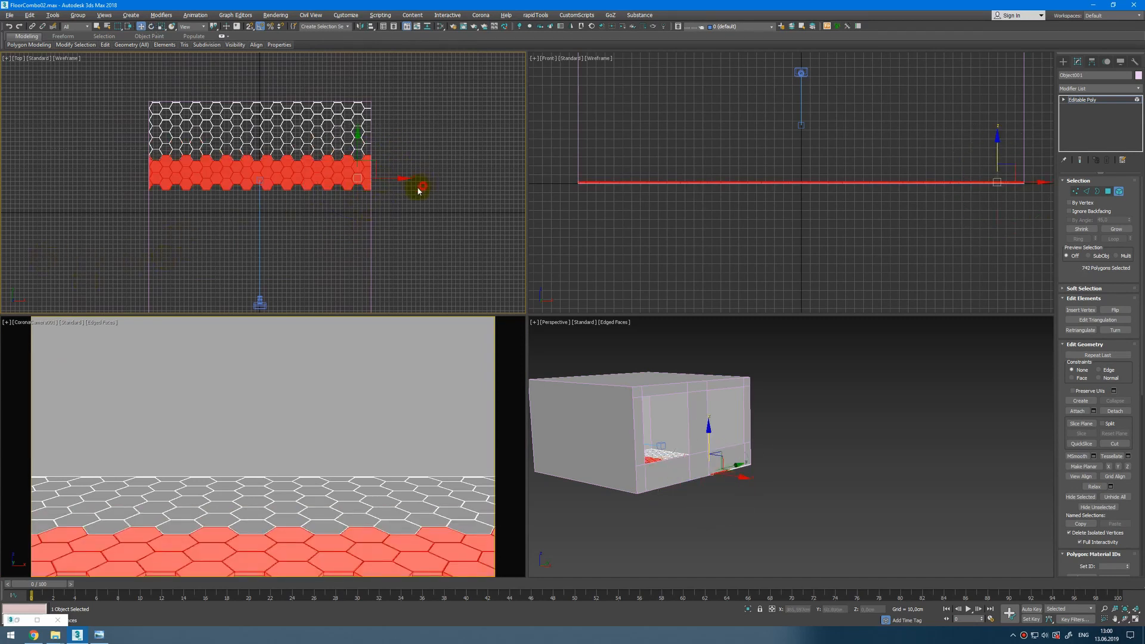
# Select and delete clusters of hexagon tiles to leave a ragged floor border
pyautogui.click(55, 265)
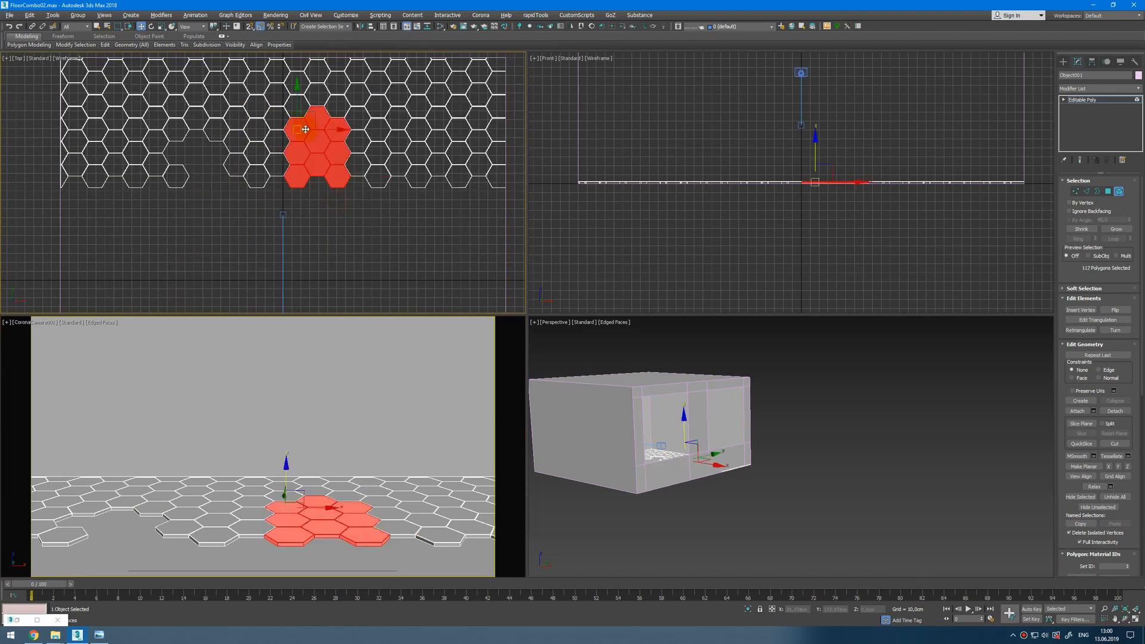
pyautogui.click(358, 140)
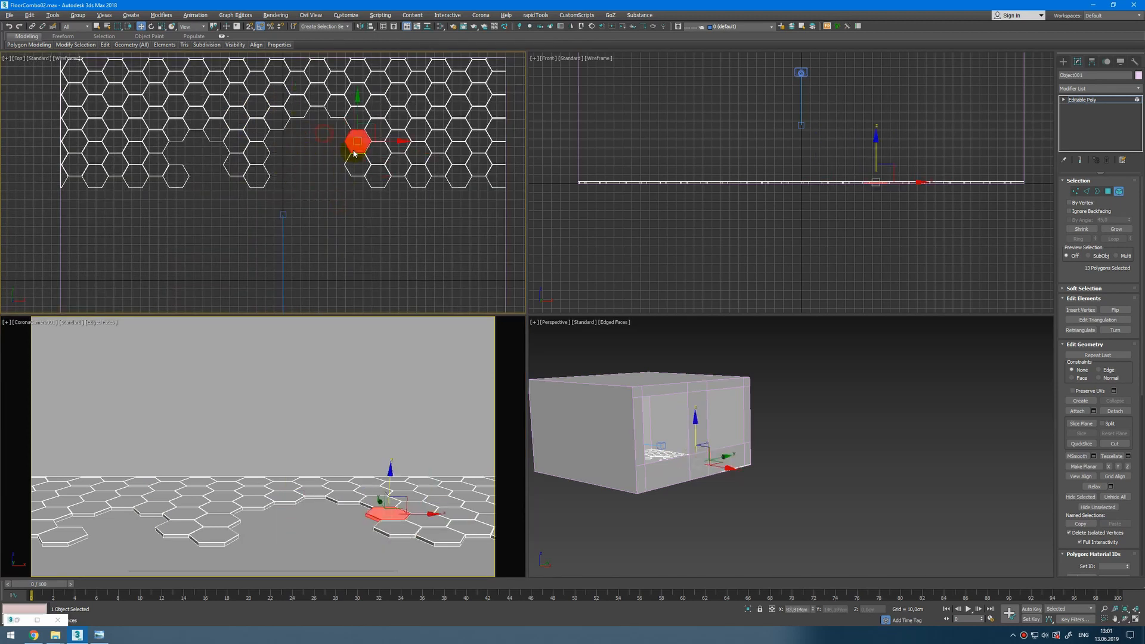
pyautogui.click(441, 201)
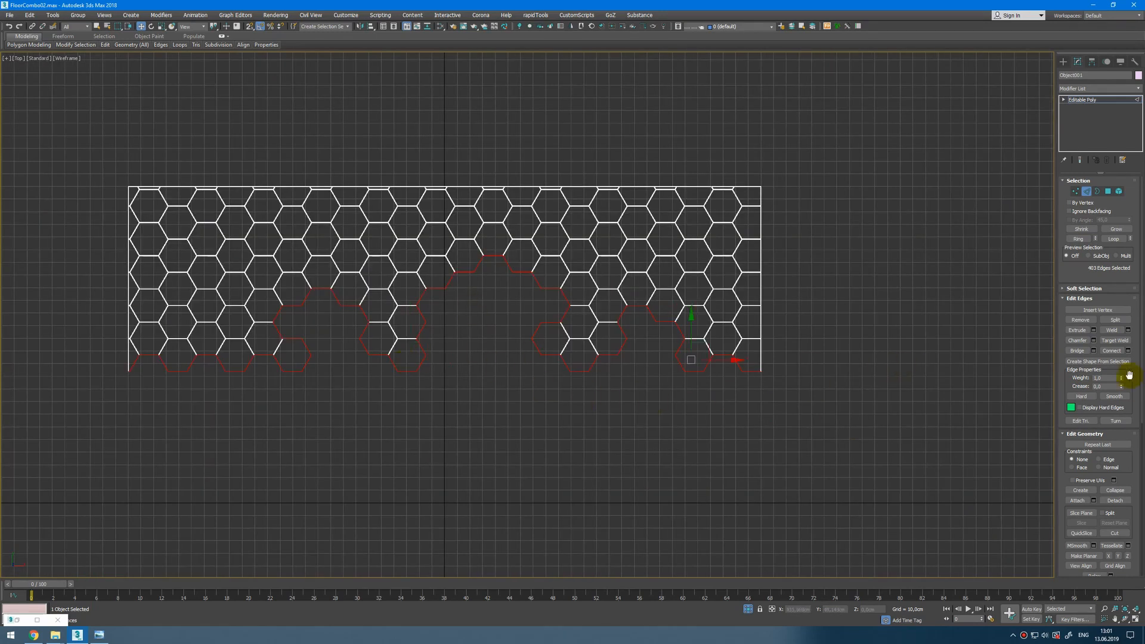
# Create a new shape from the selected ragged border edges
pyautogui.click(1098, 360)
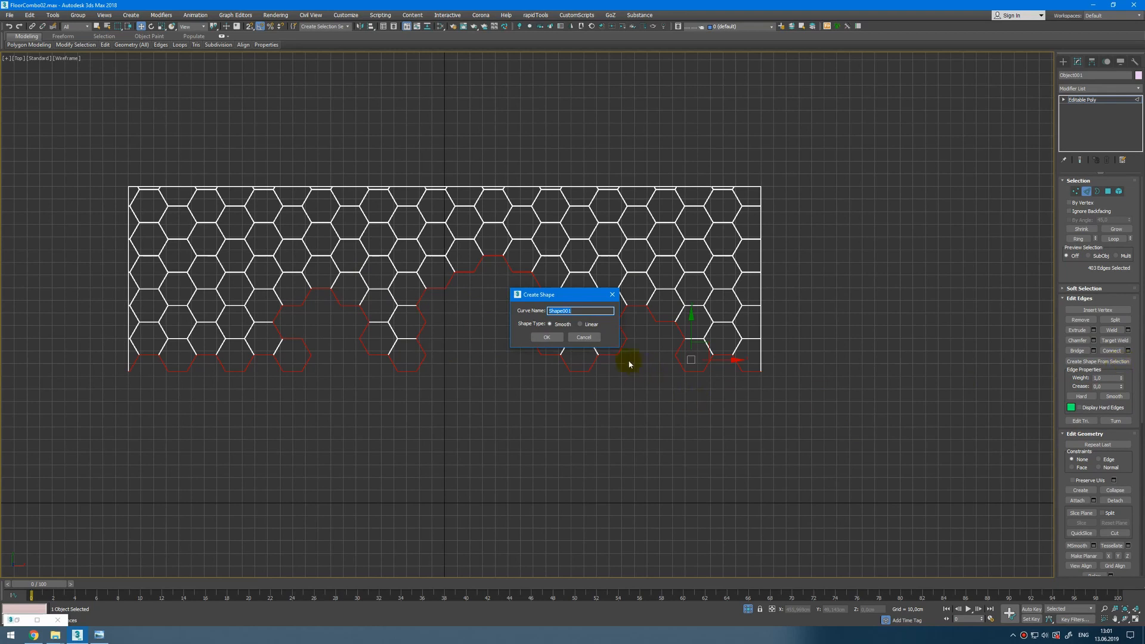
pyautogui.click(546, 336)
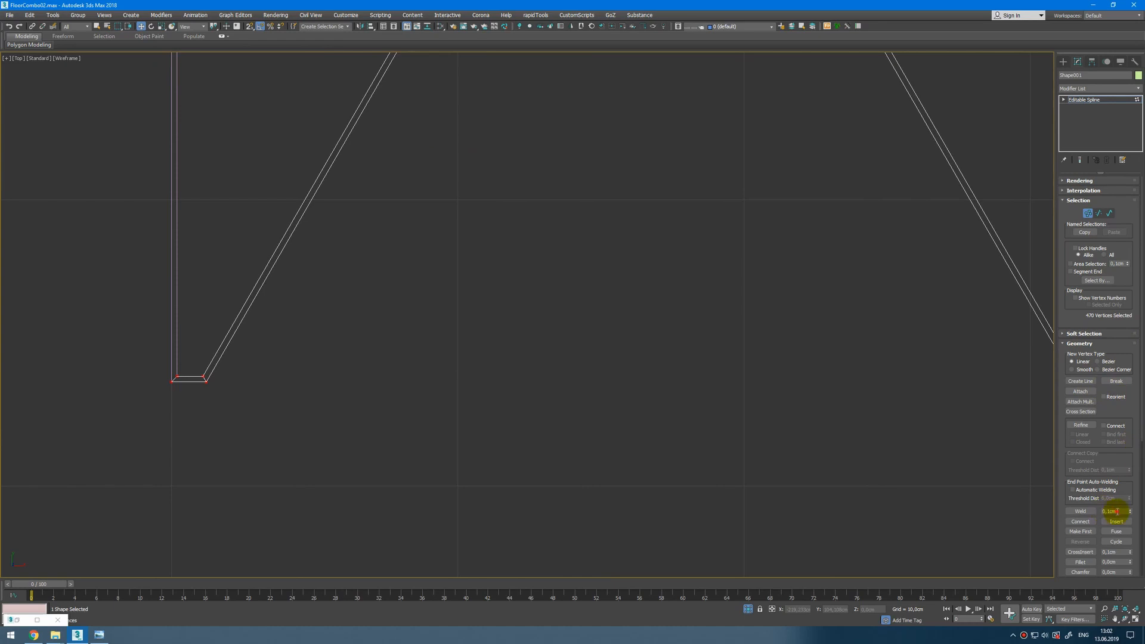
# Weld the border spline's doubled vertices into one clean outline
pyautogui.click(1081, 511)
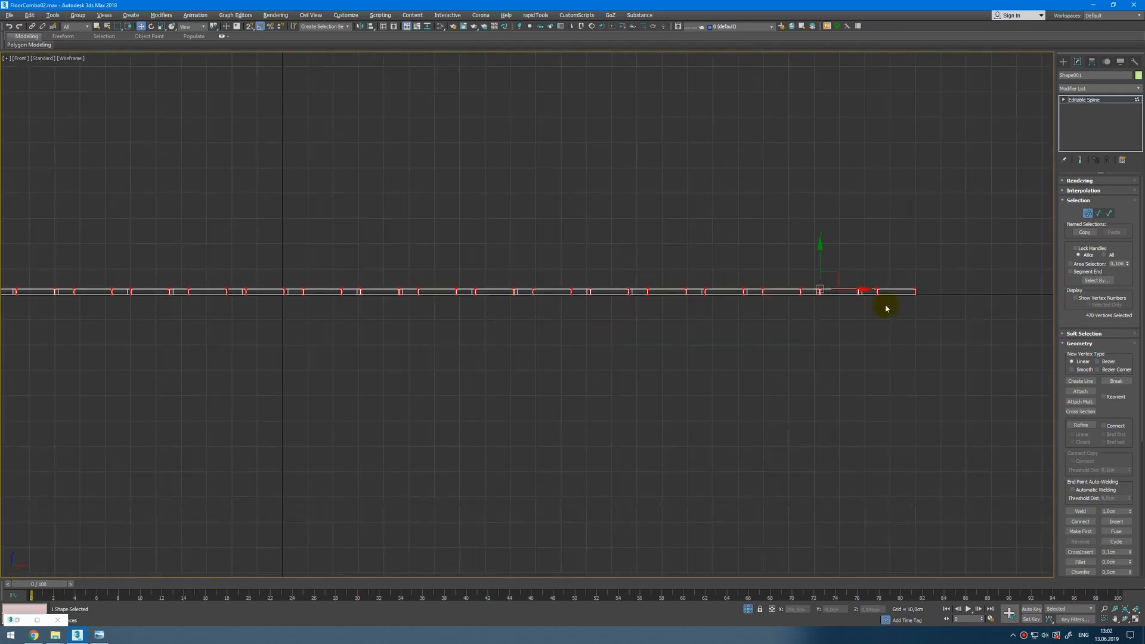
pyautogui.click(1098, 212)
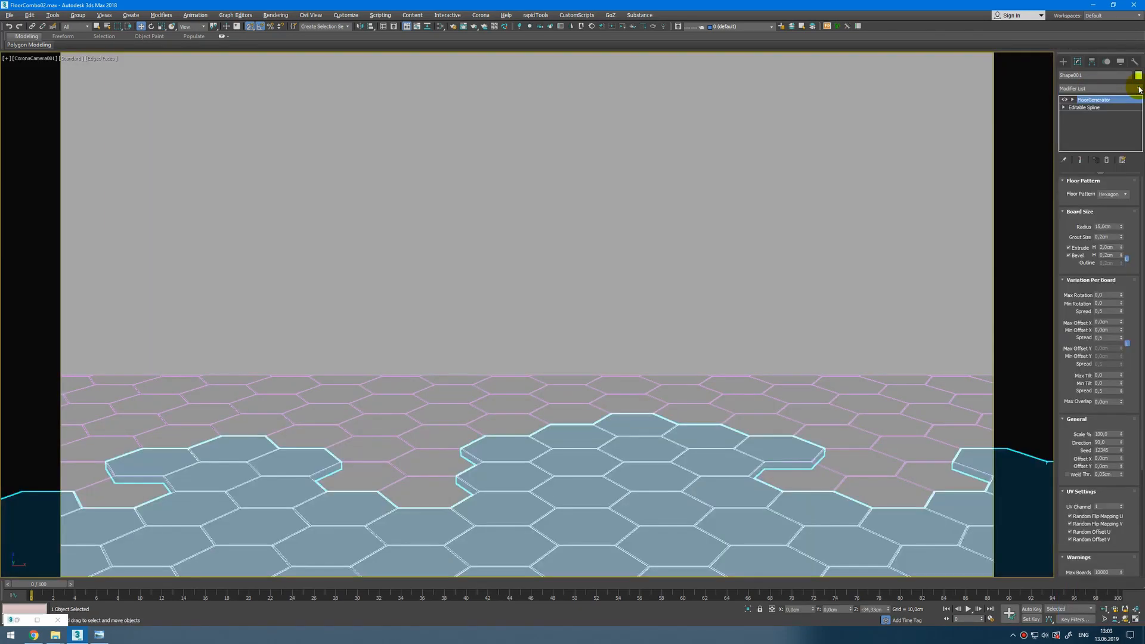
# Set the border shape's Floor Pattern to Standard planks and adjust Max Length
pyautogui.click(1110, 193)
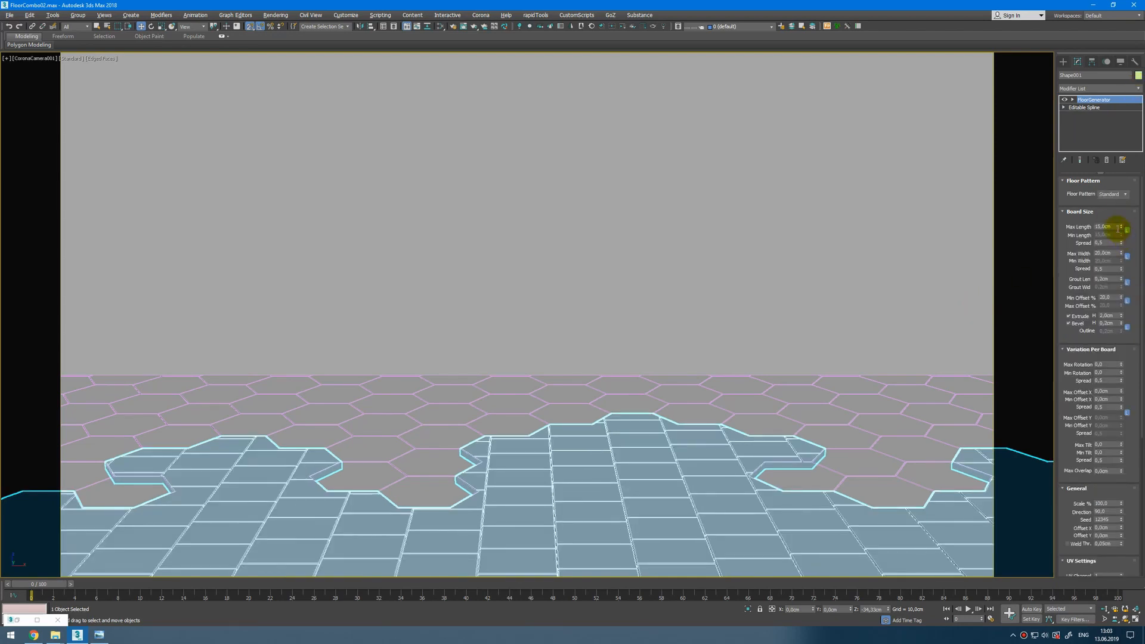
pyautogui.tripleClick(1103, 226)
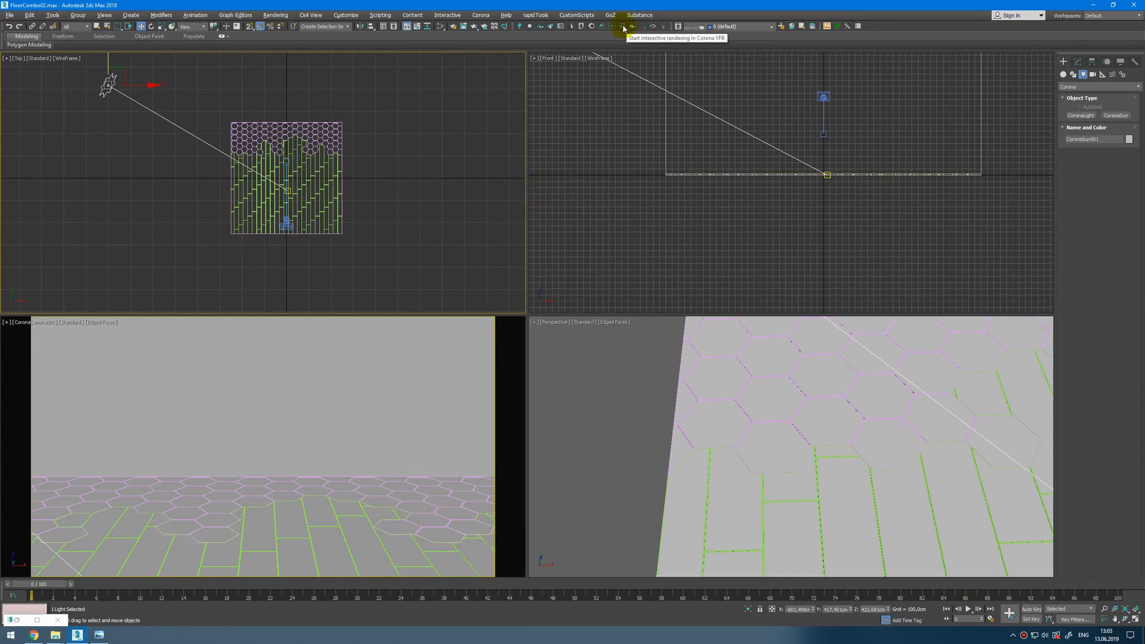
# Start a Corona interactive render of the camera view showing the plank floor
pyautogui.click(623, 26)
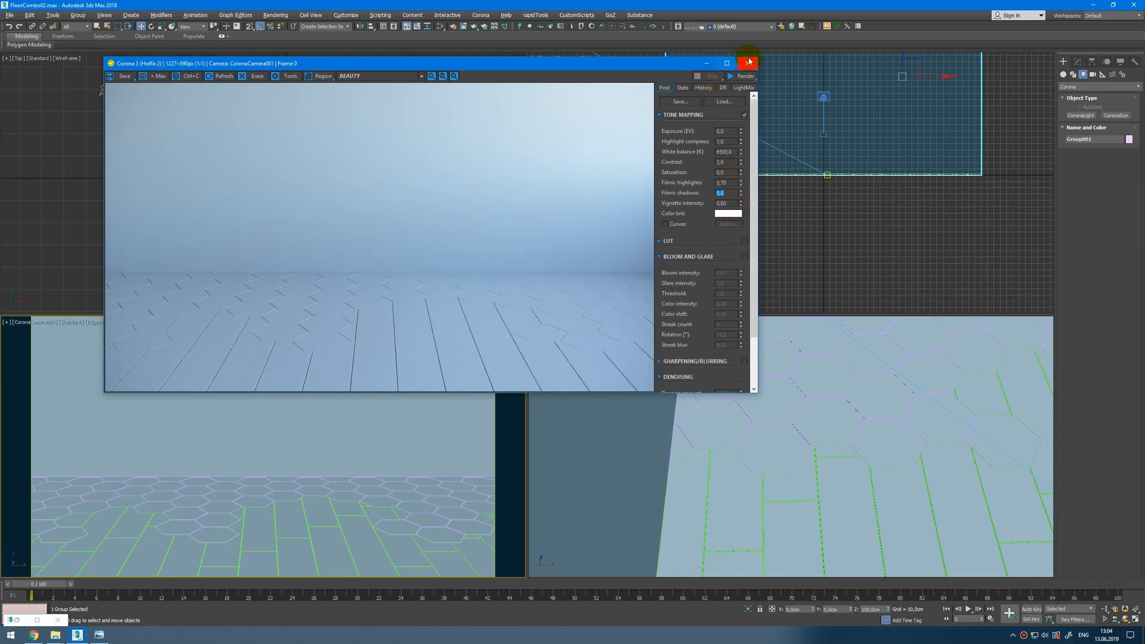
# Create a CoronaMtl and wire a three-concrete-texture CoronaMultiMap into its Diffuse color
pyautogui.click(748, 63)
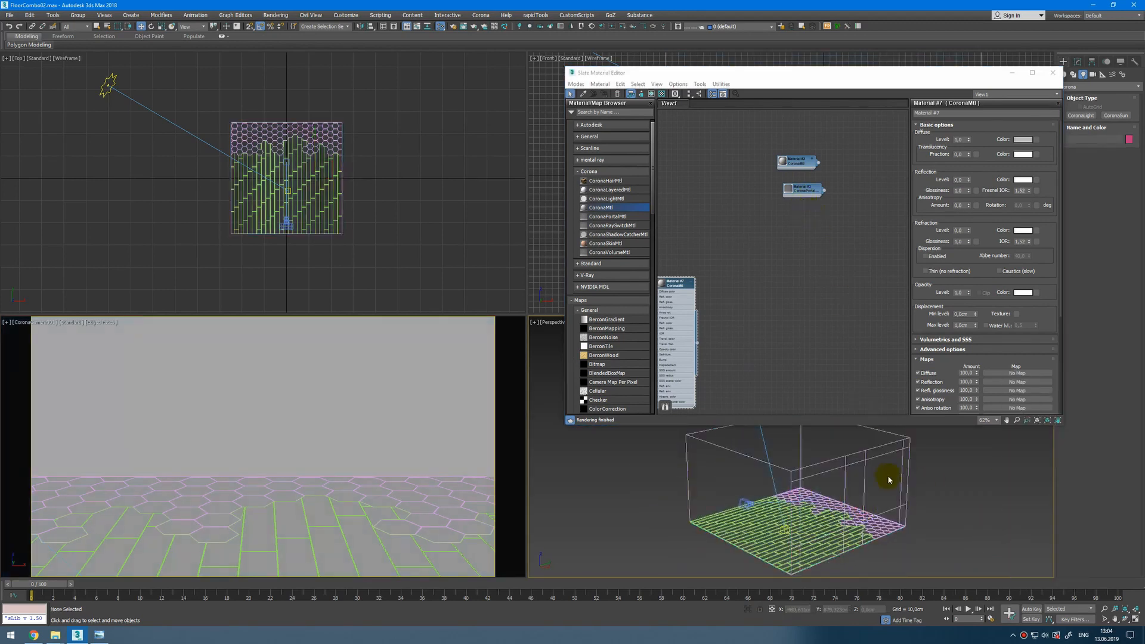
pyautogui.click(795, 503)
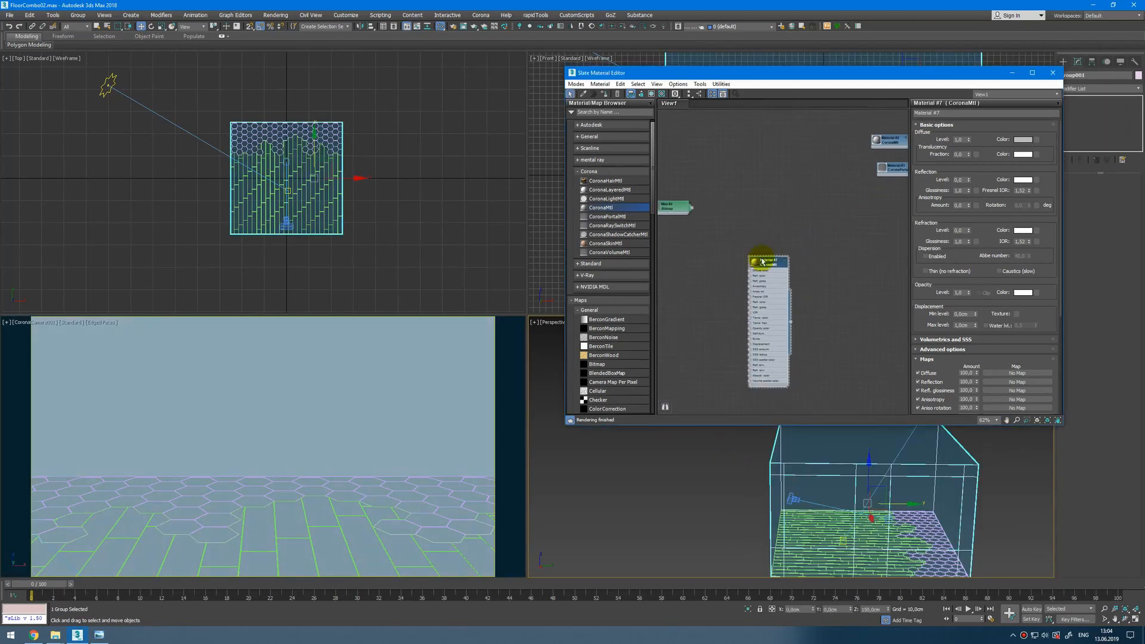
pyautogui.click(738, 271)
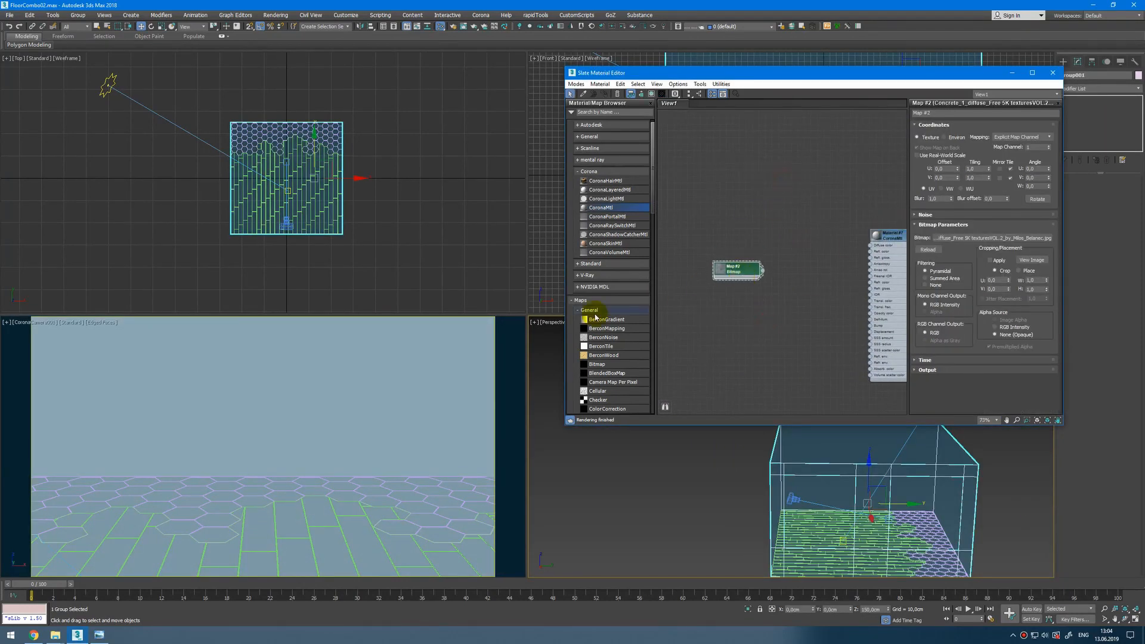
pyautogui.scroll(-3)
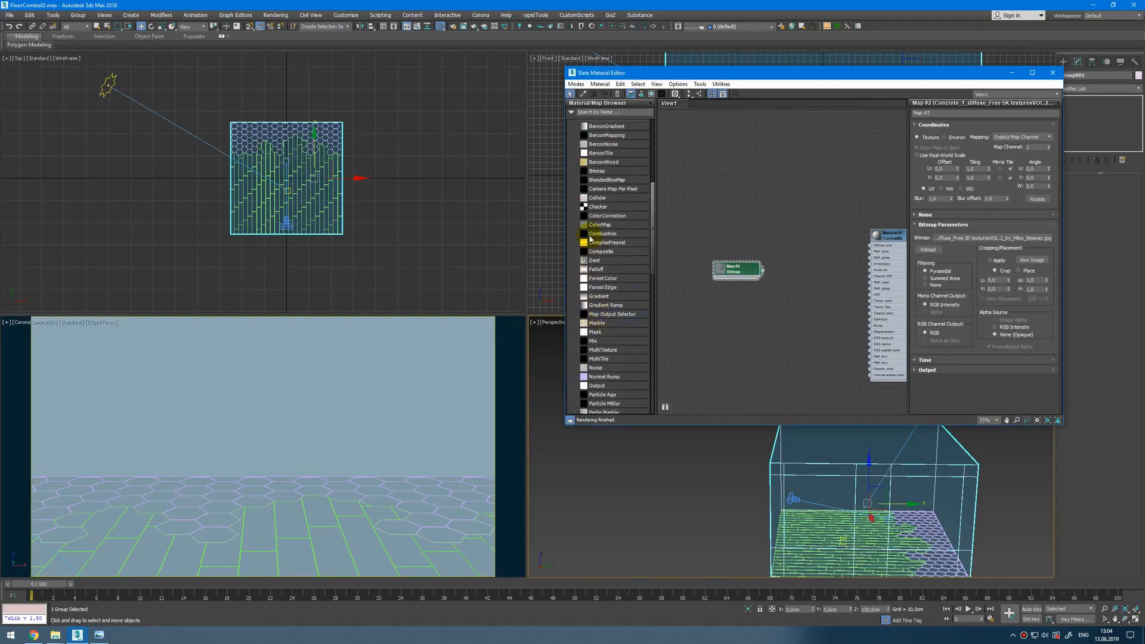
pyautogui.scroll(-3)
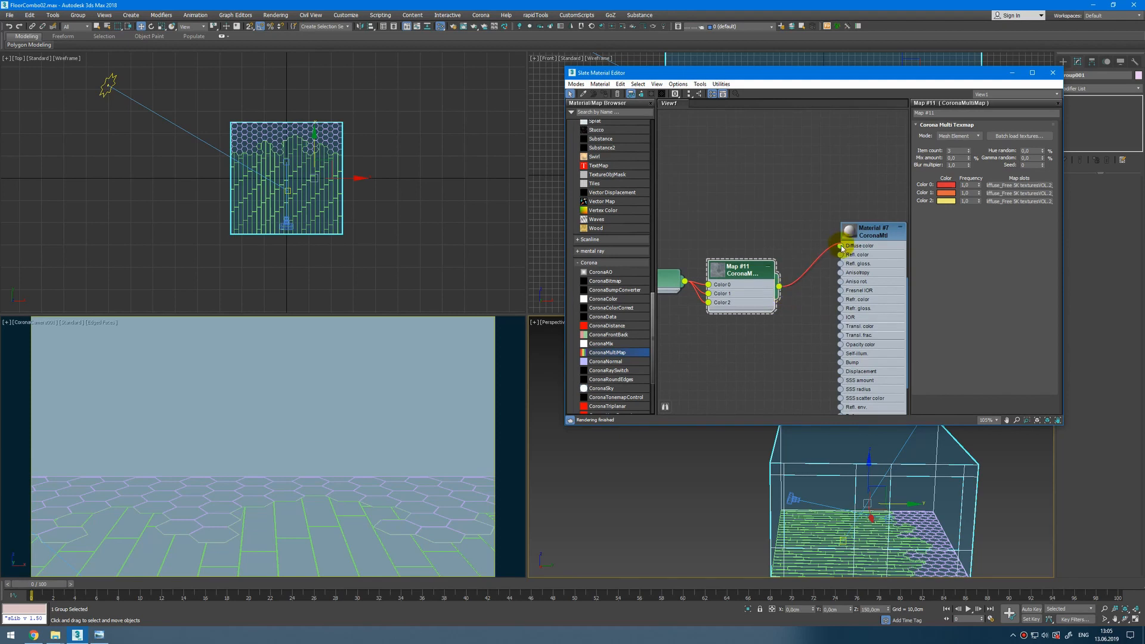
pyautogui.click(870, 232)
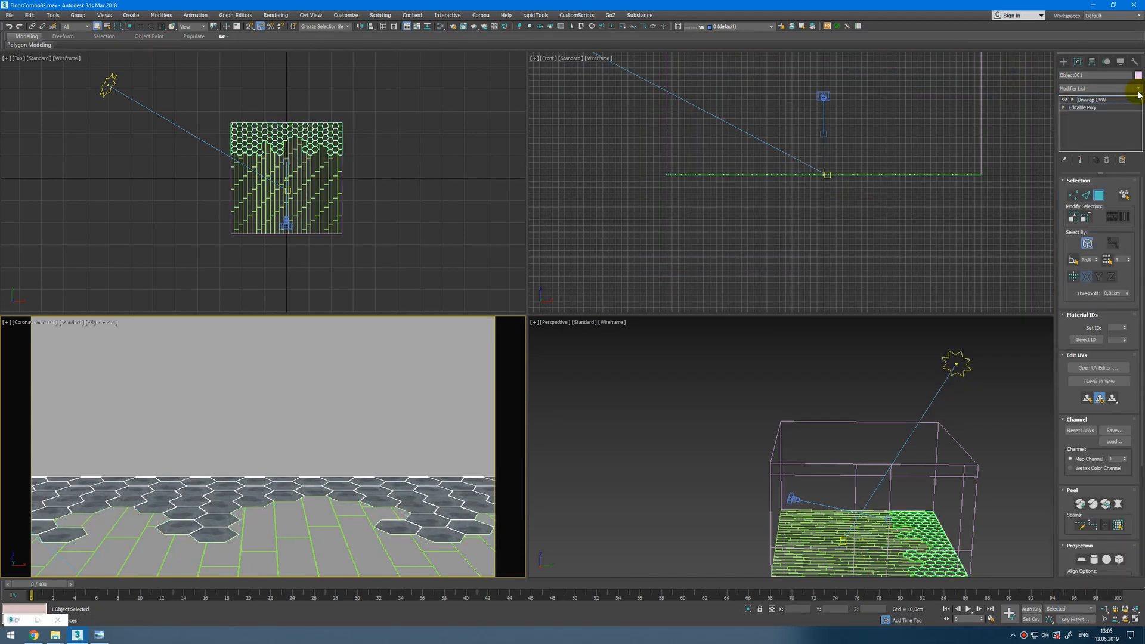
# Start interactive rendering of the camera view with the concrete hexagon tiles
pyautogui.click(1098, 367)
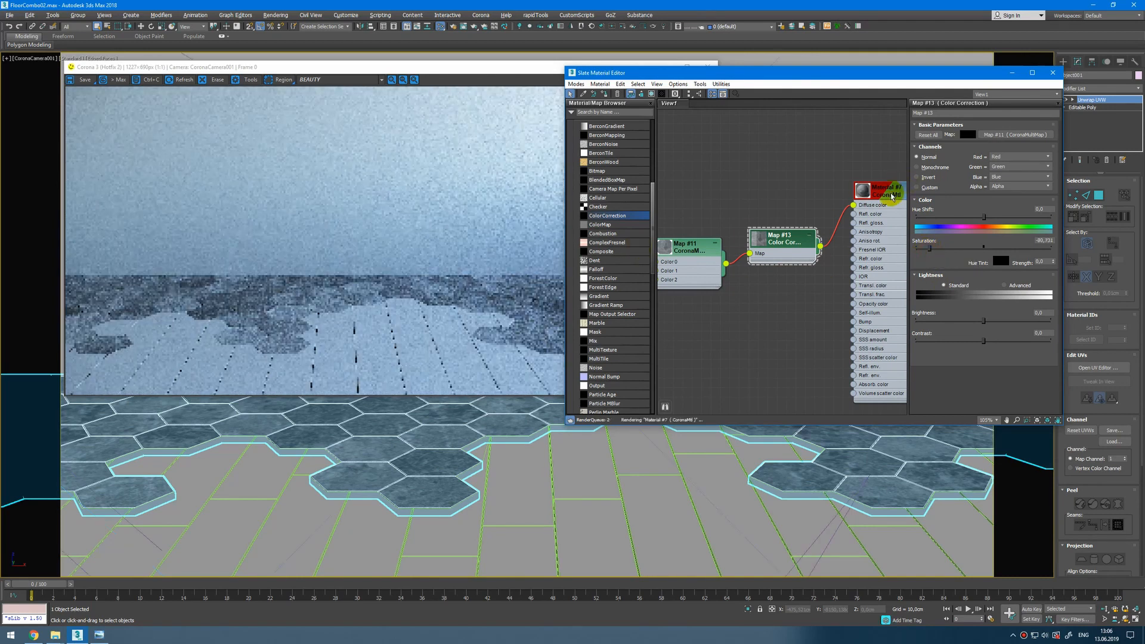
# Feed Color Correction maps into Diffuse and Refl. gloss, lowering the concrete saturation
pyautogui.click(884, 190)
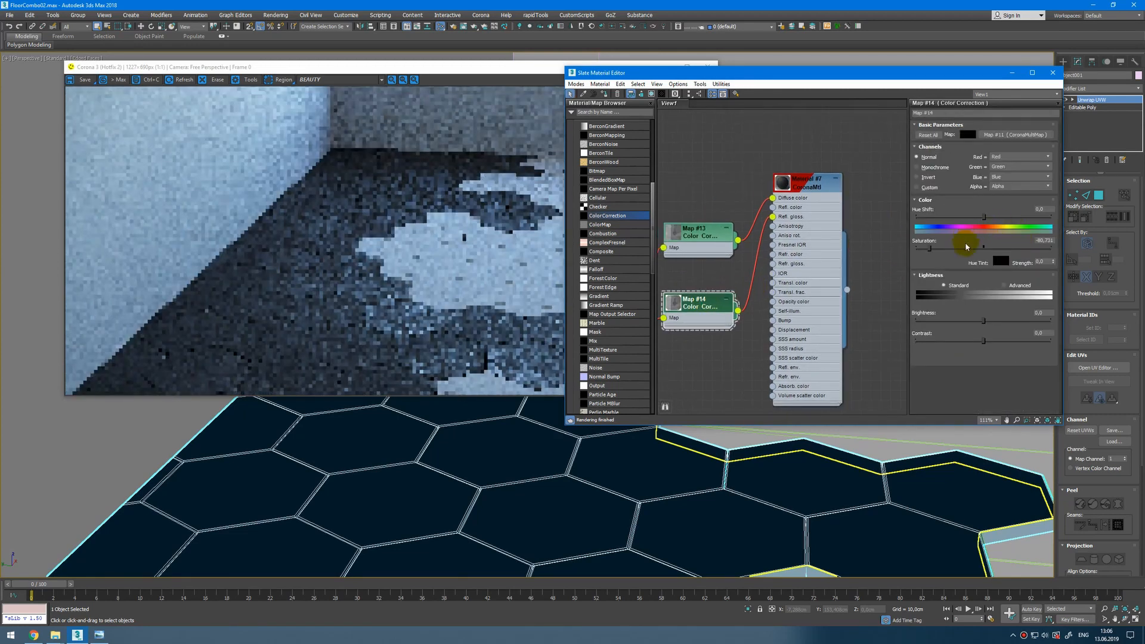
pyautogui.click(1020, 285)
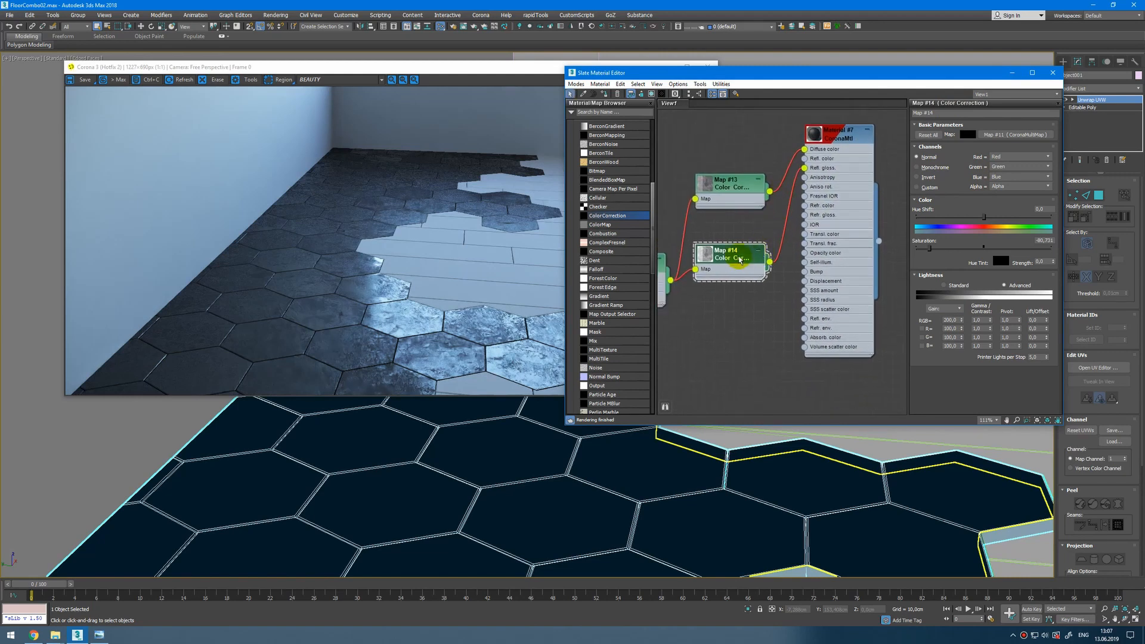
pyautogui.scroll(-3)
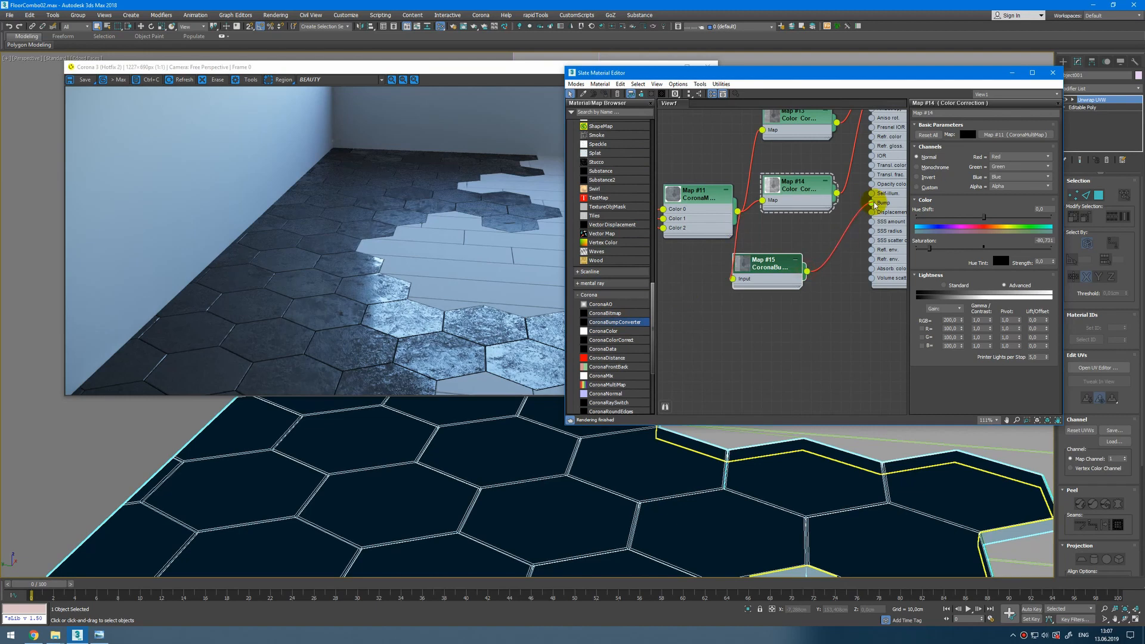
# Wire a CoronaBumpConverter from the textures into the material's Bump slot
pyautogui.click(832, 149)
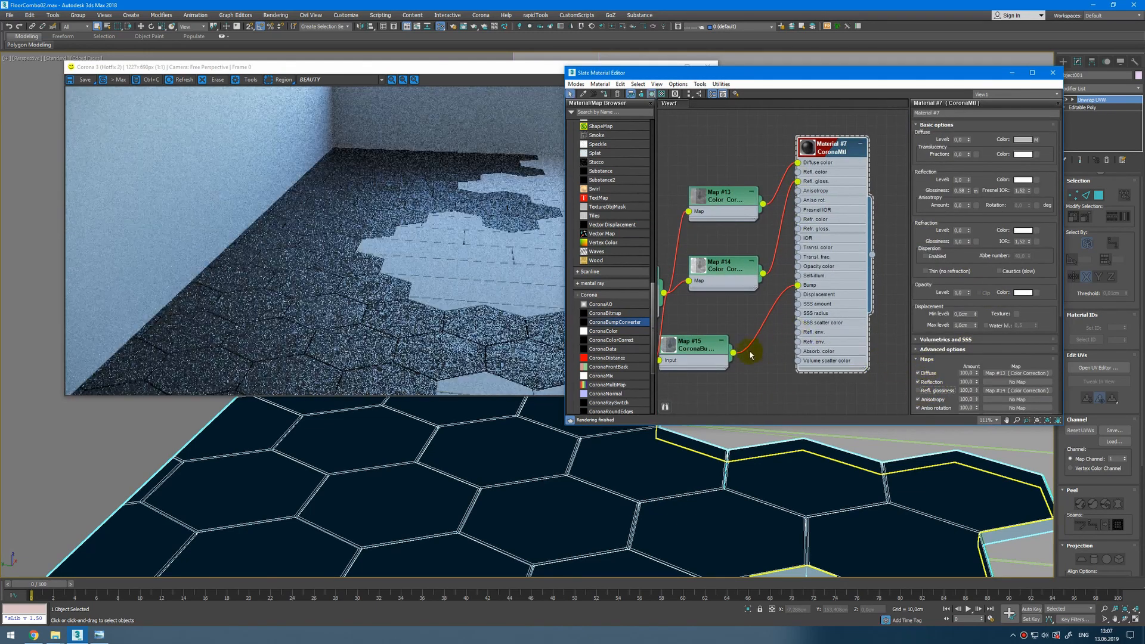
pyautogui.click(691, 345)
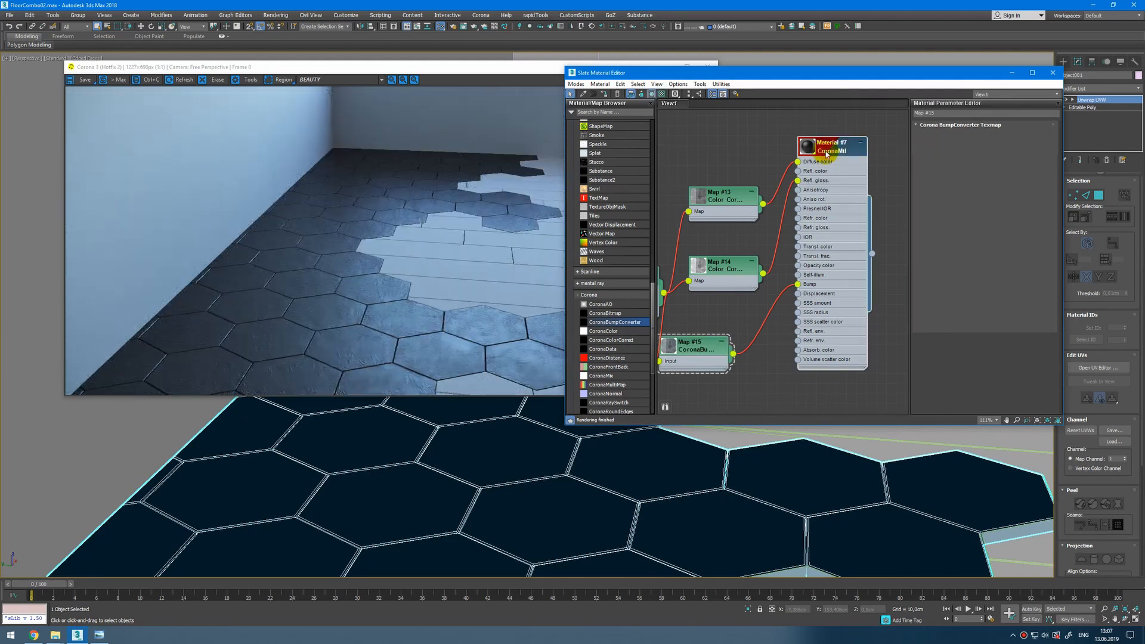
pyautogui.click(830, 147)
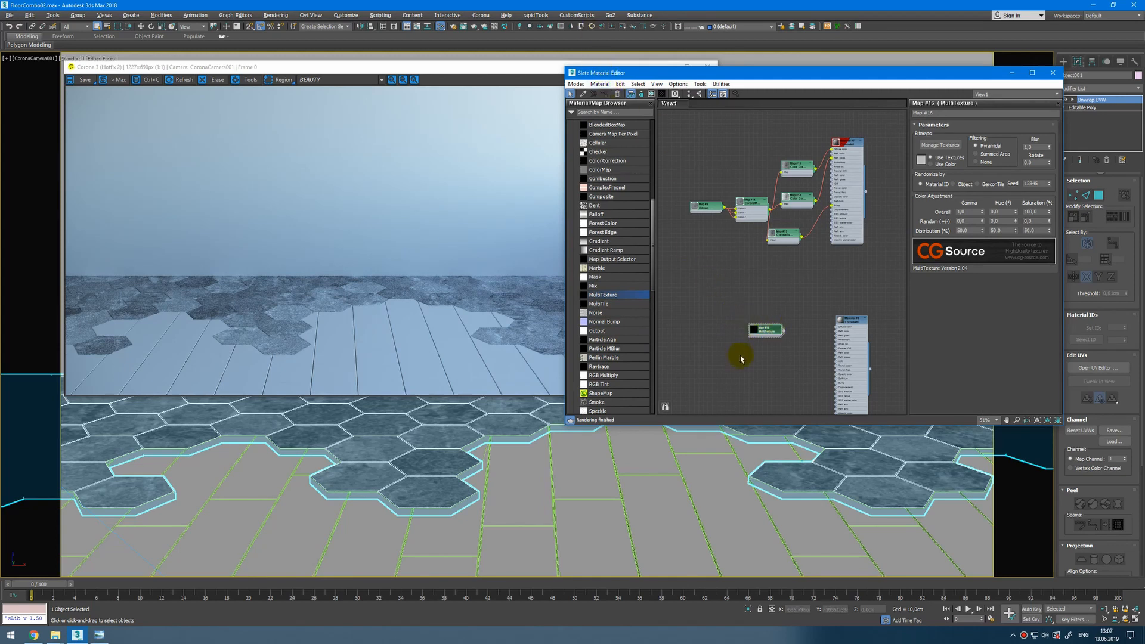
# Load the Cherry wood plank PNGs into a MultiTexture map via Manage Textures
pyautogui.click(940, 144)
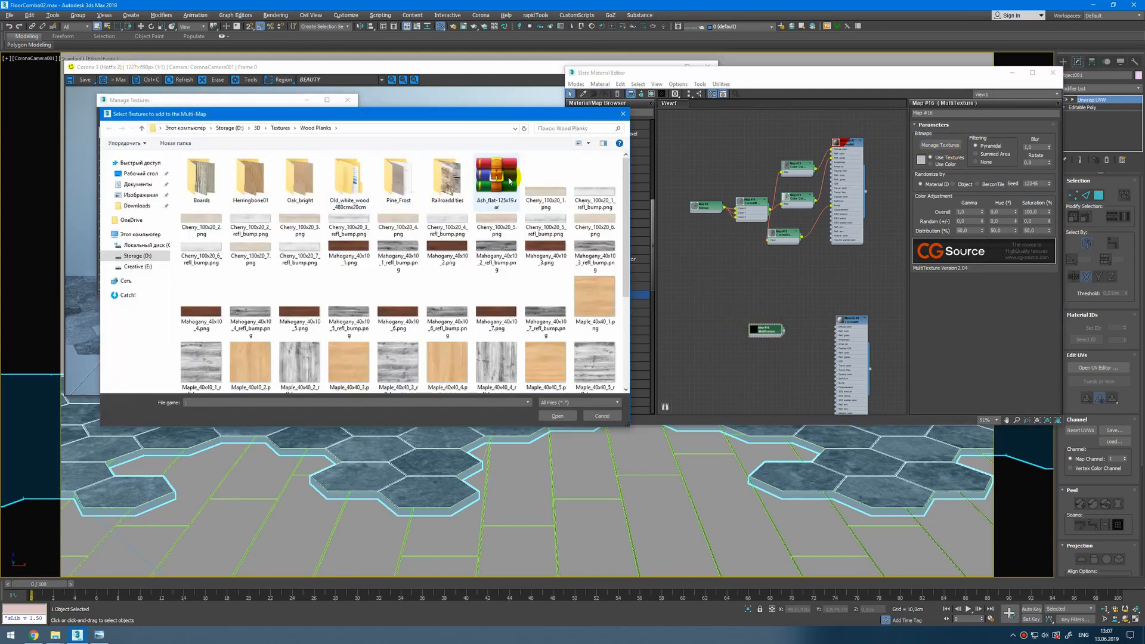
pyautogui.click(298, 230)
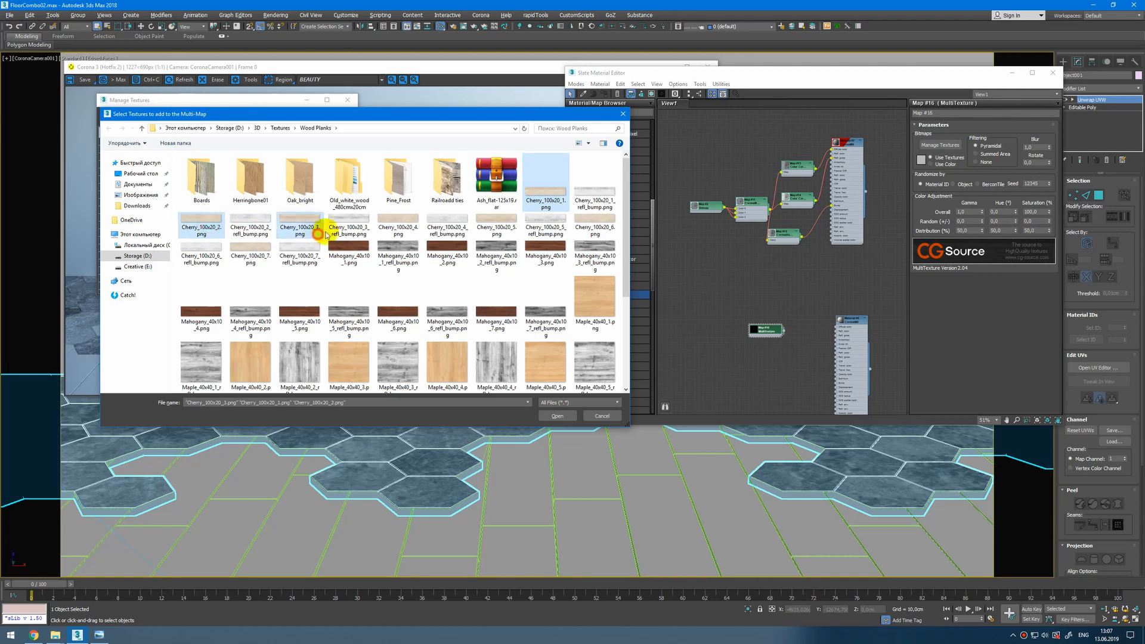
pyautogui.click(557, 415)
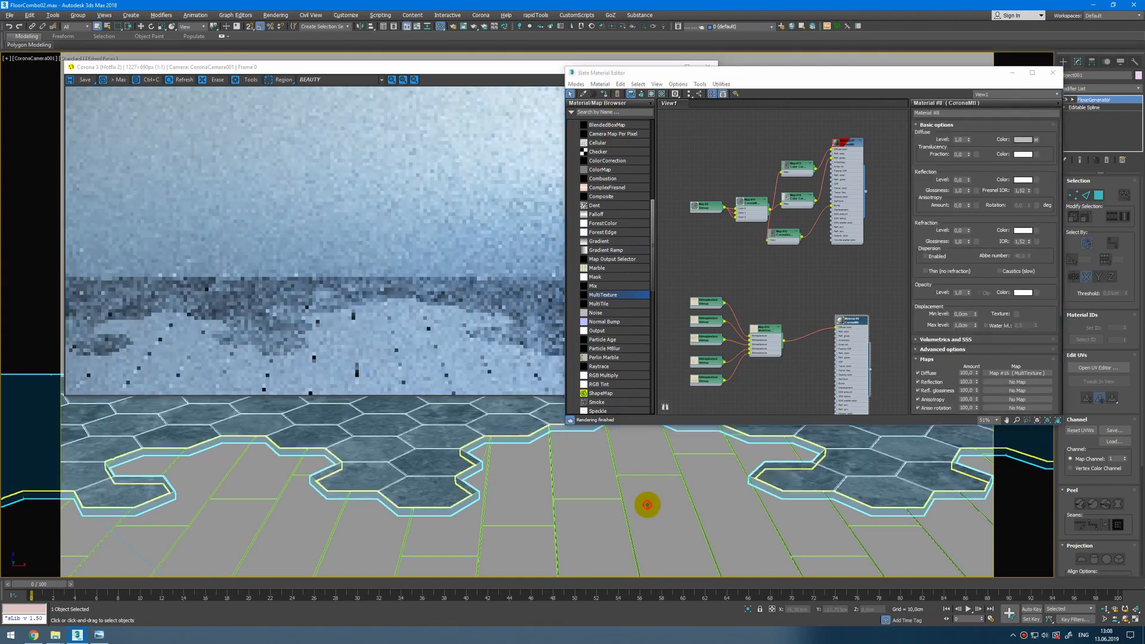
# Assign Material #8 to the floor object and add a Color Correction map to Refl. gloss at 0.75
pyautogui.click(764, 329)
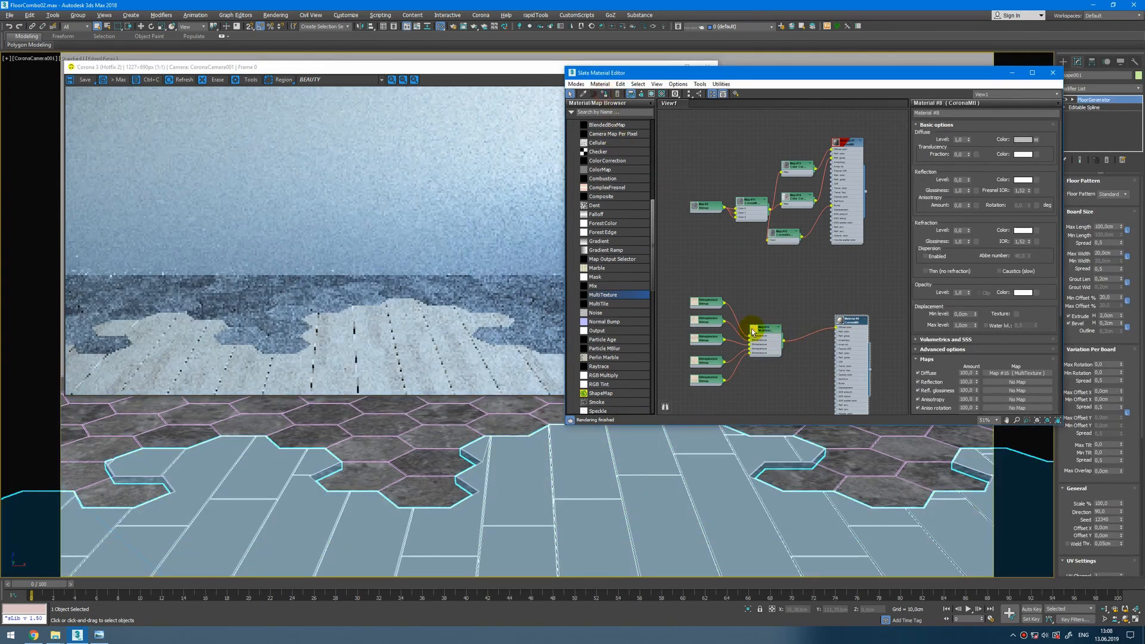
pyautogui.click(763, 329)
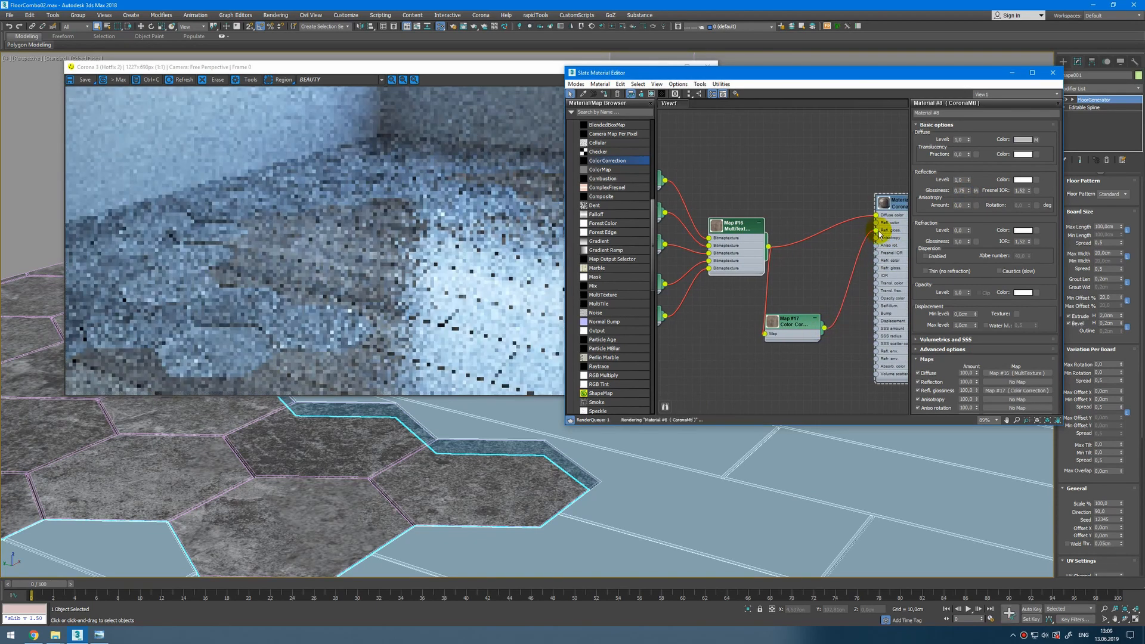
pyautogui.click(792, 322)
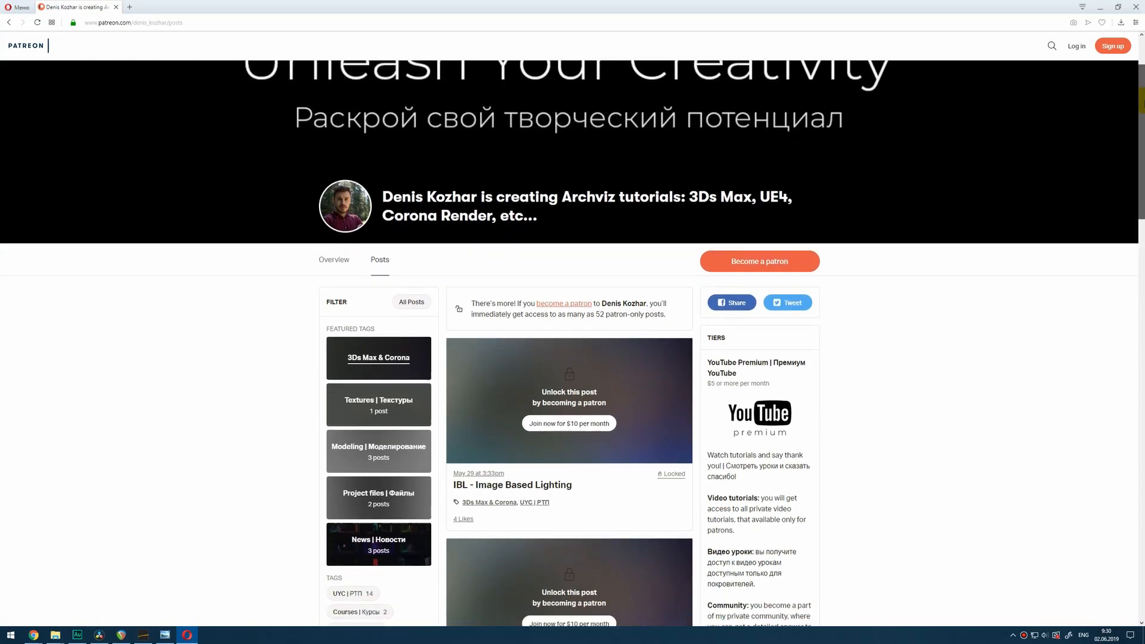
# Switch to the CarpetHouse scene with its interactive render and CoronaVolumeMtl
pyautogui.click(76, 633)
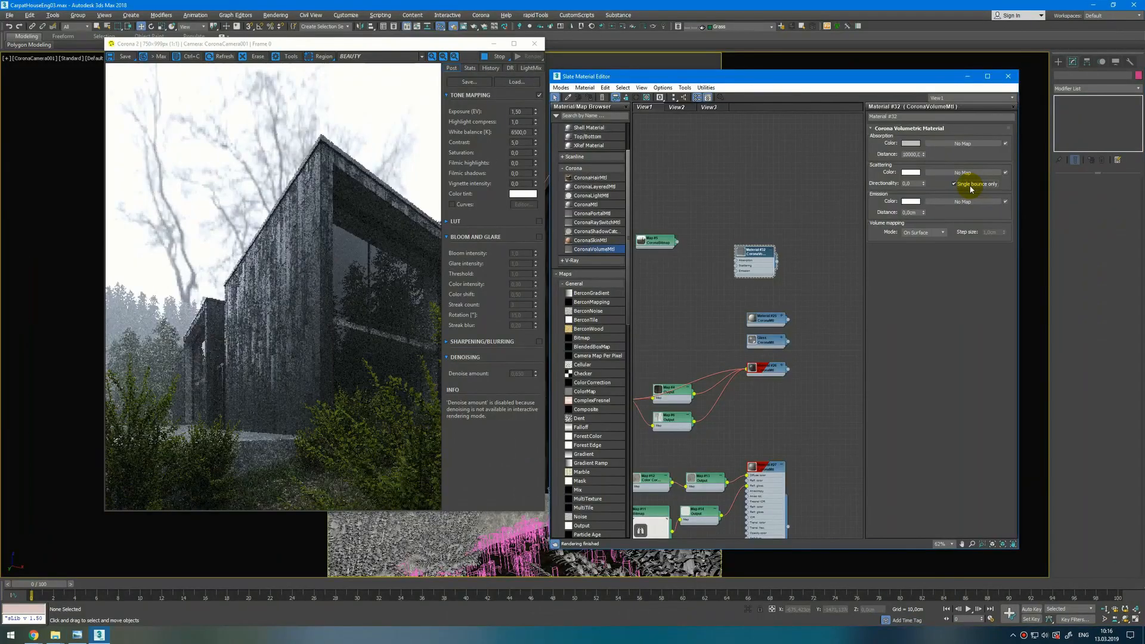
pyautogui.moveTo(971, 183)
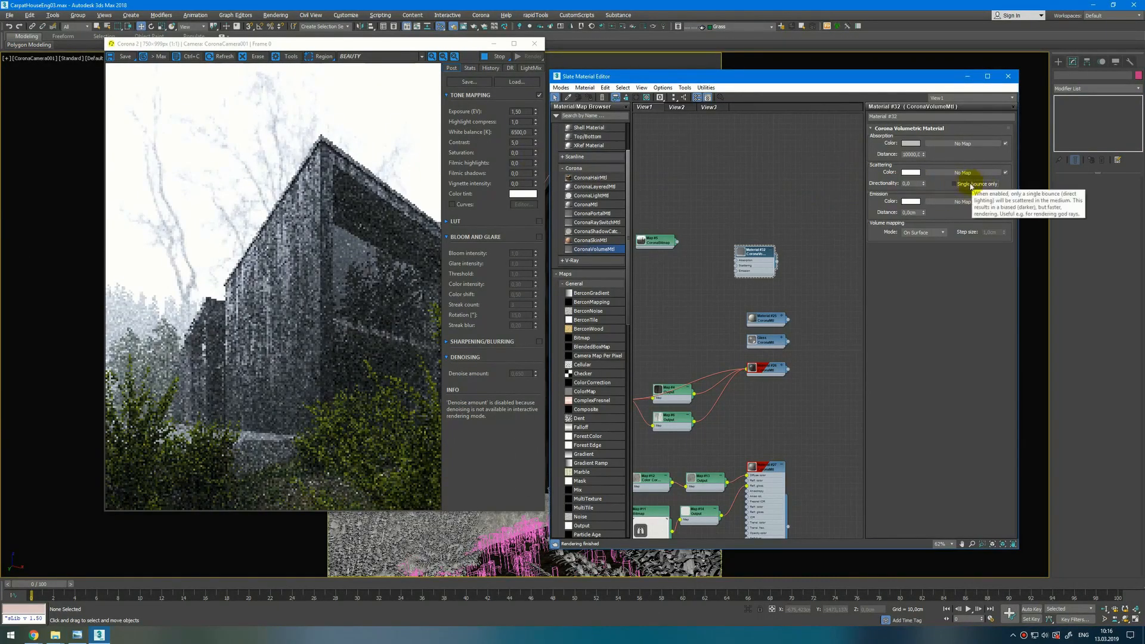